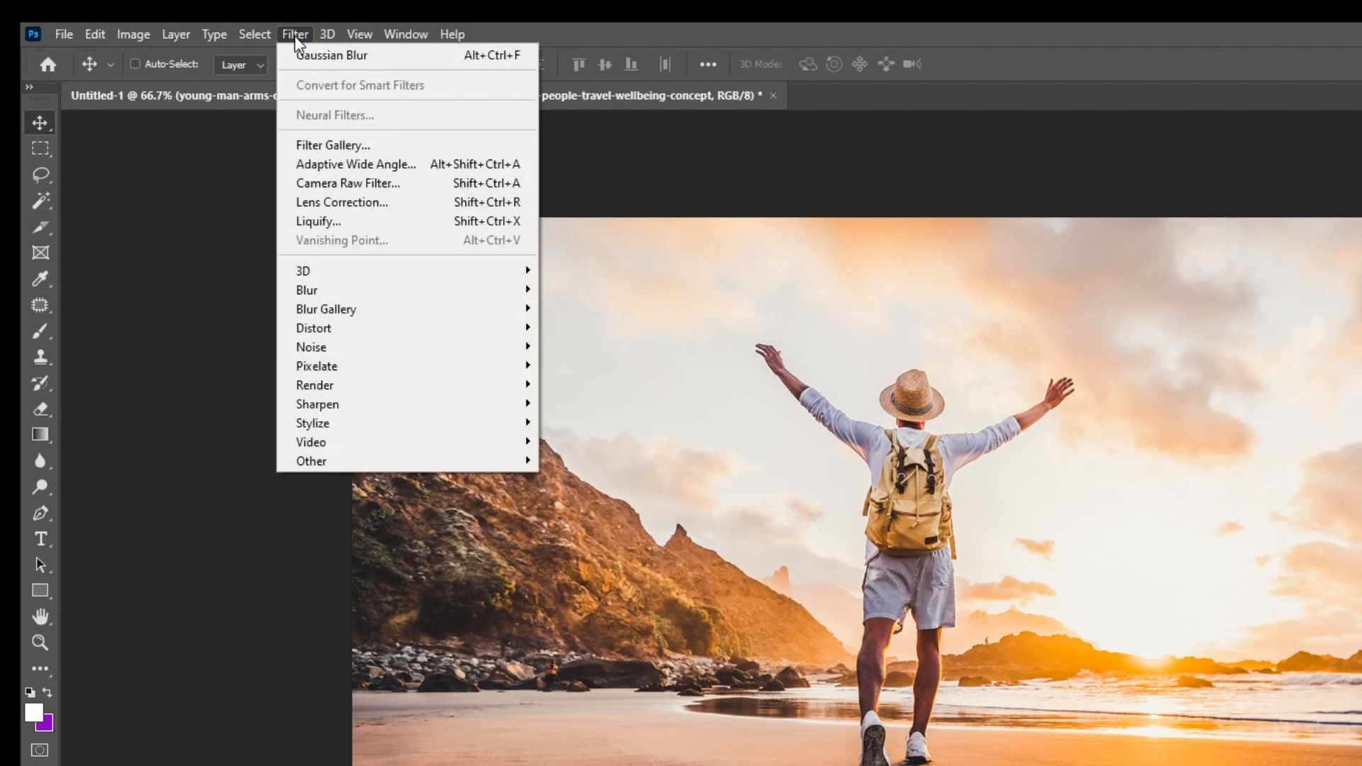
pyautogui.moveTo(306, 290)
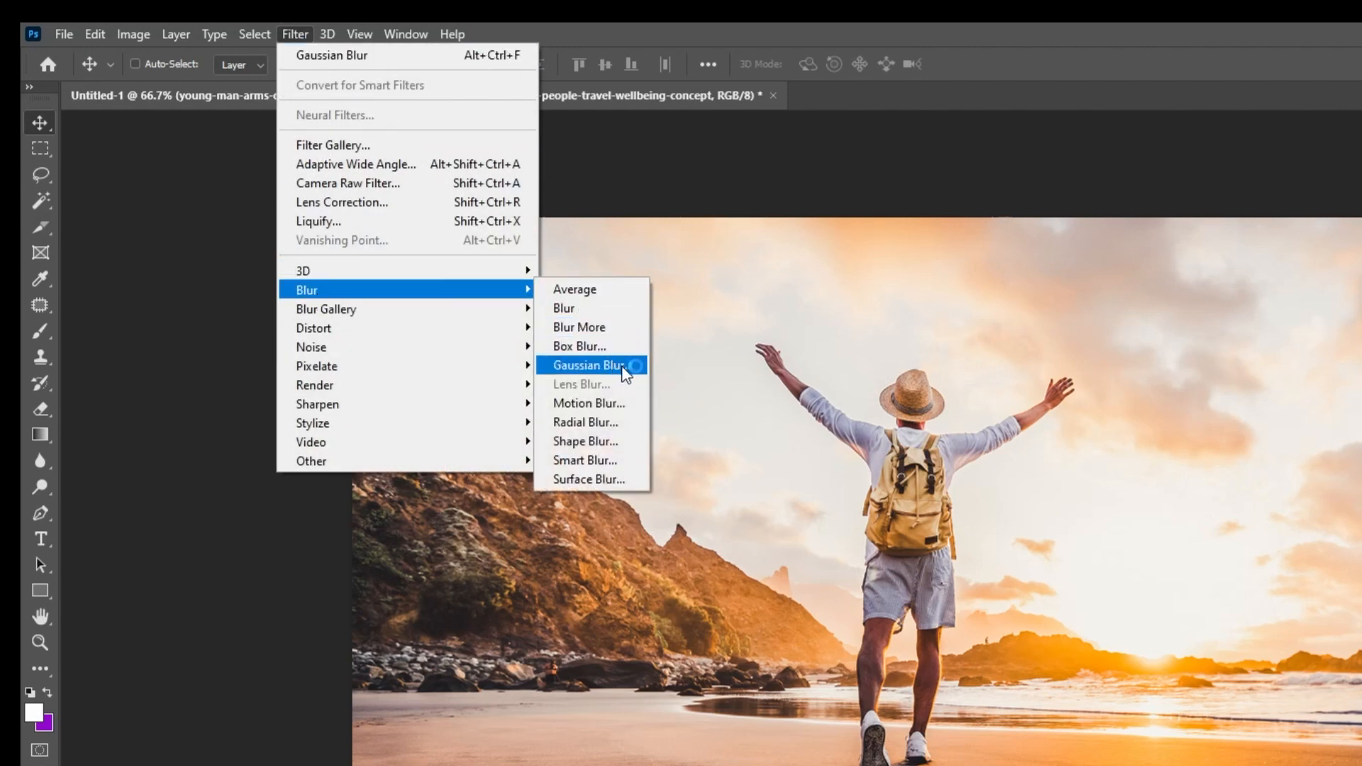
# Apply a 30-pixel Gaussian Blur to the beach sunrise photo.
pyautogui.click(589, 365)
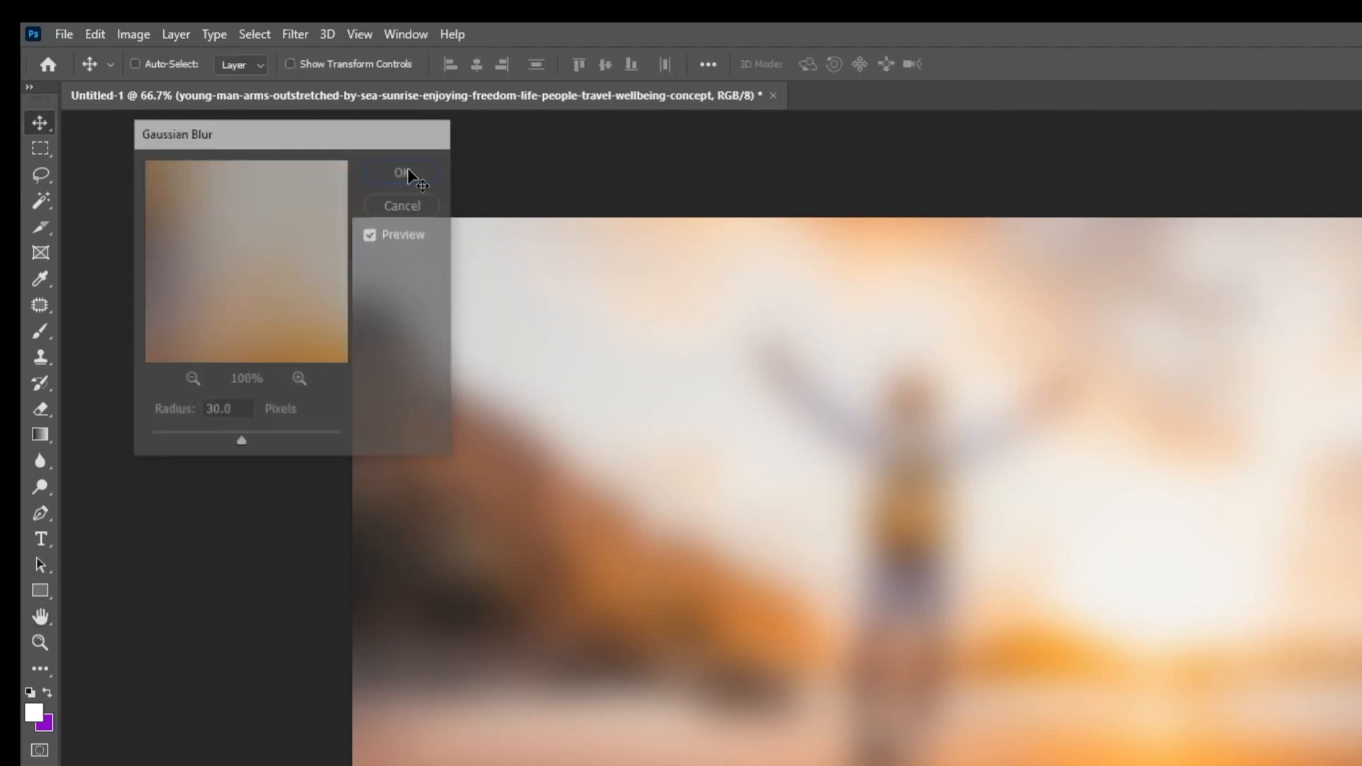
pyautogui.click(401, 171)
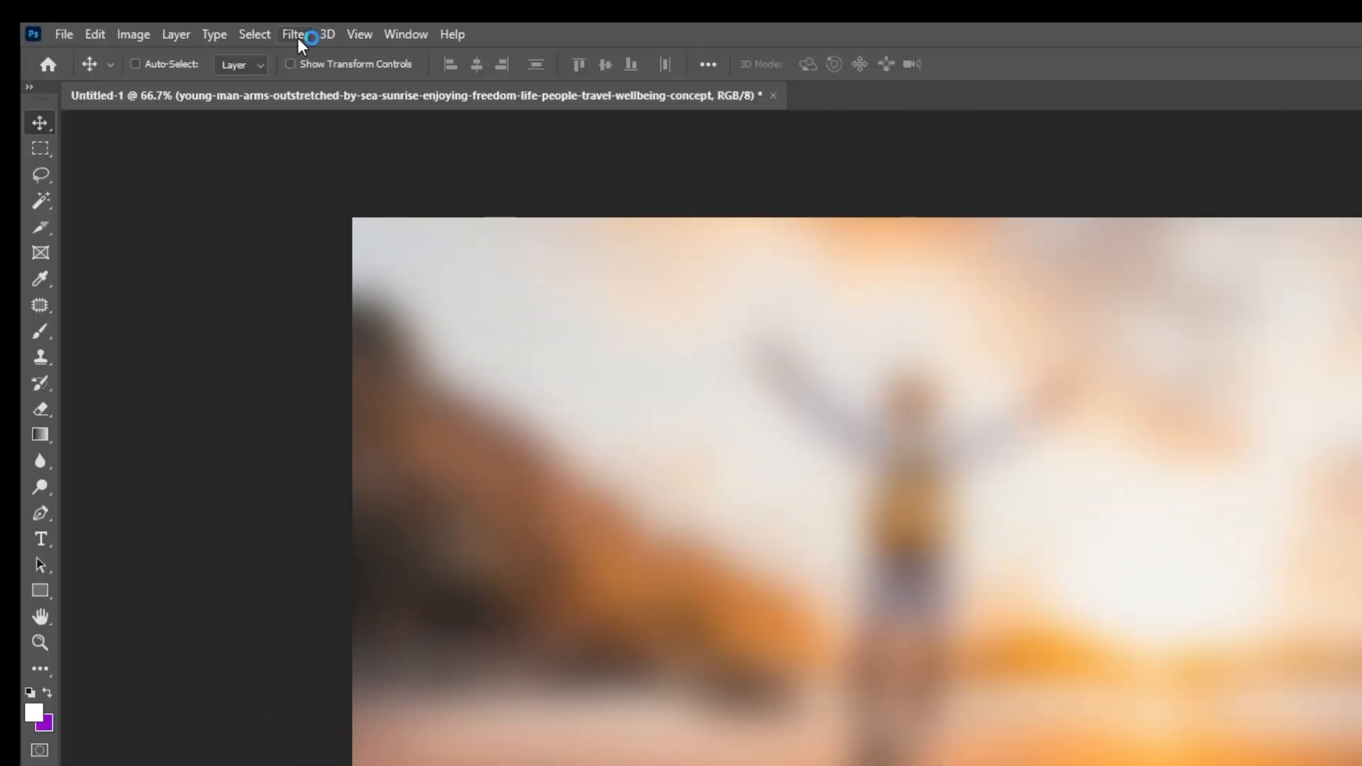
# Warp the blurred photo with Liquify's Forward Warp brush into swirling liquid shapes and commit.
pyautogui.click(294, 35)
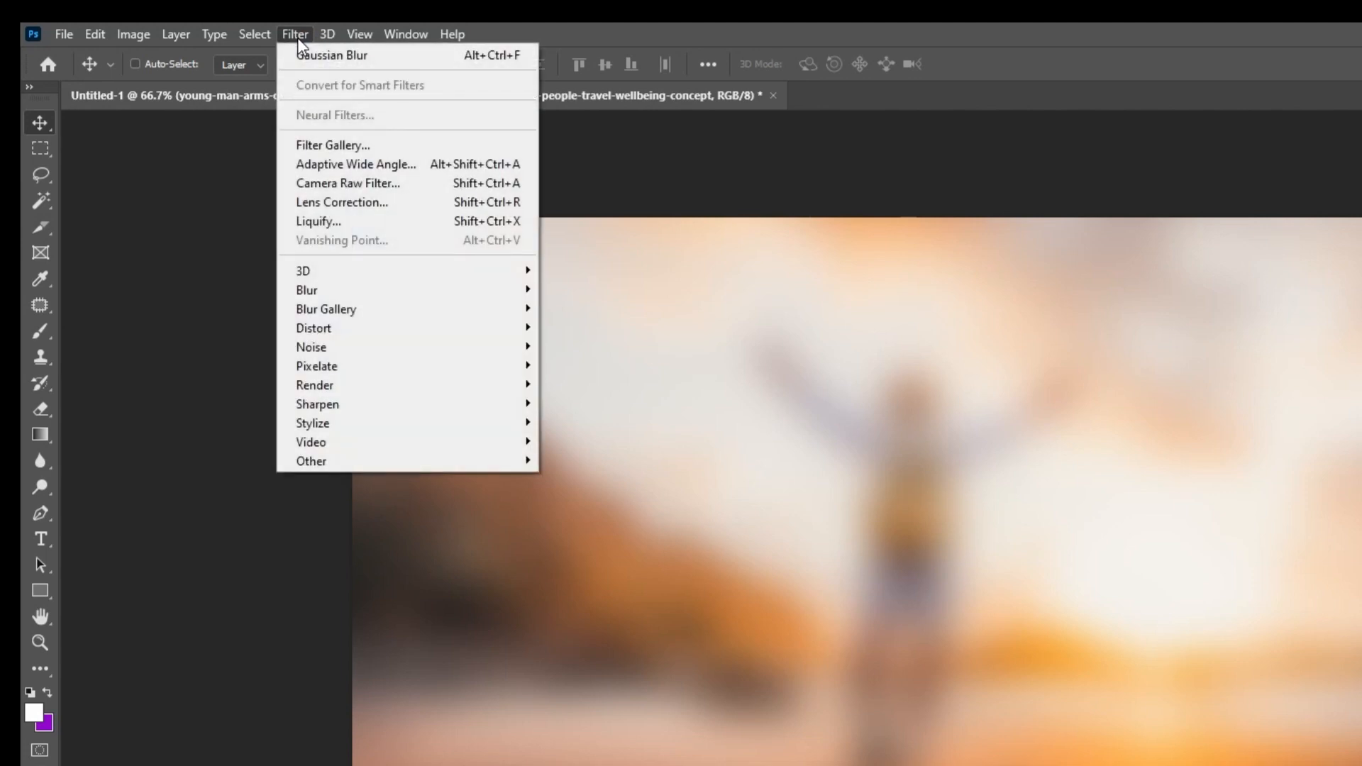
pyautogui.moveTo(319, 221)
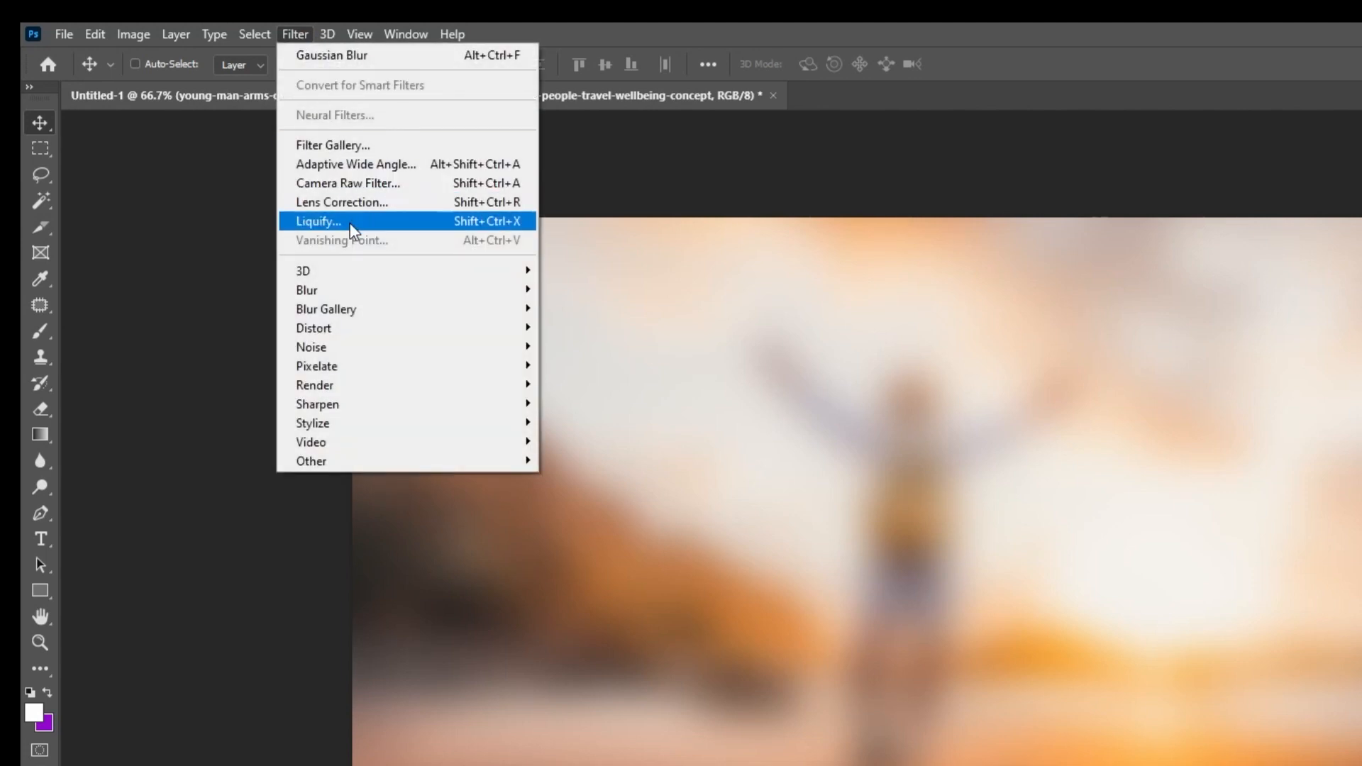
pyautogui.click(318, 222)
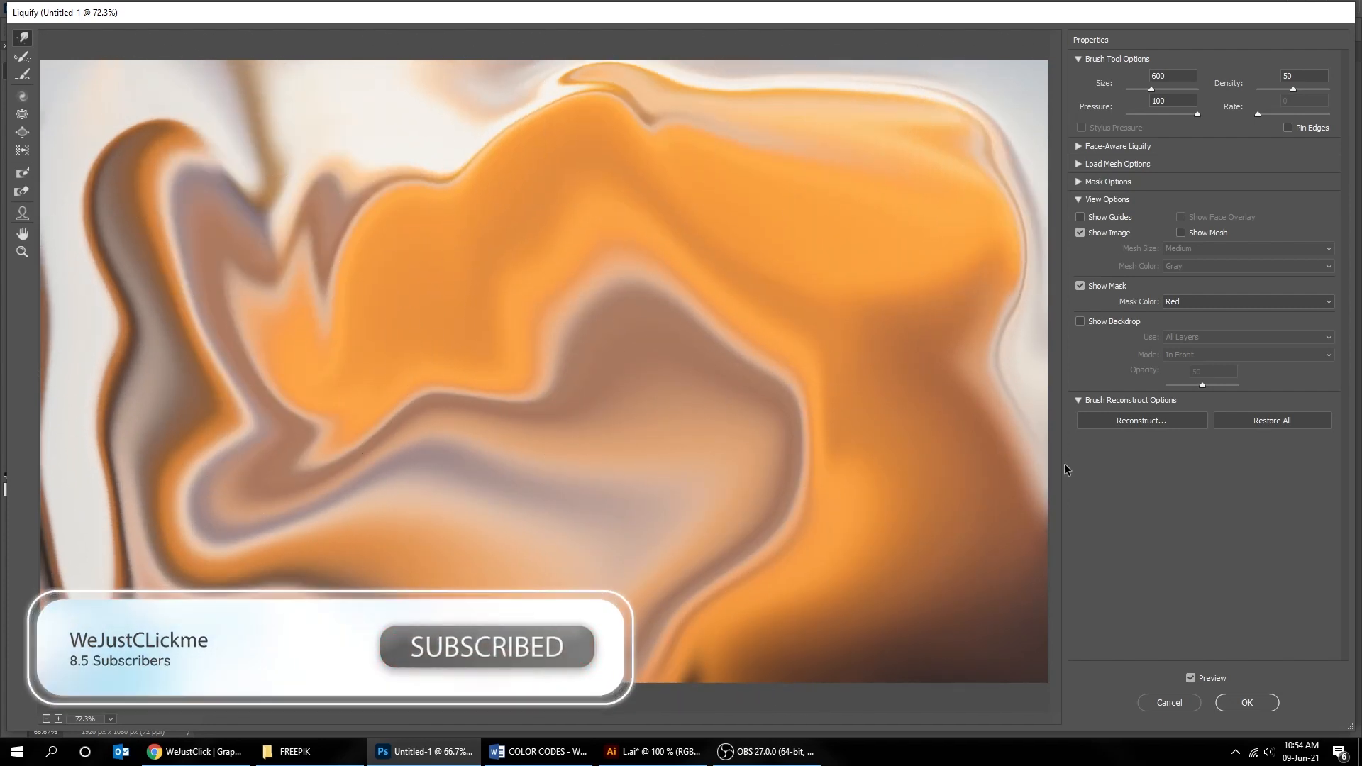
pyautogui.click(1246, 702)
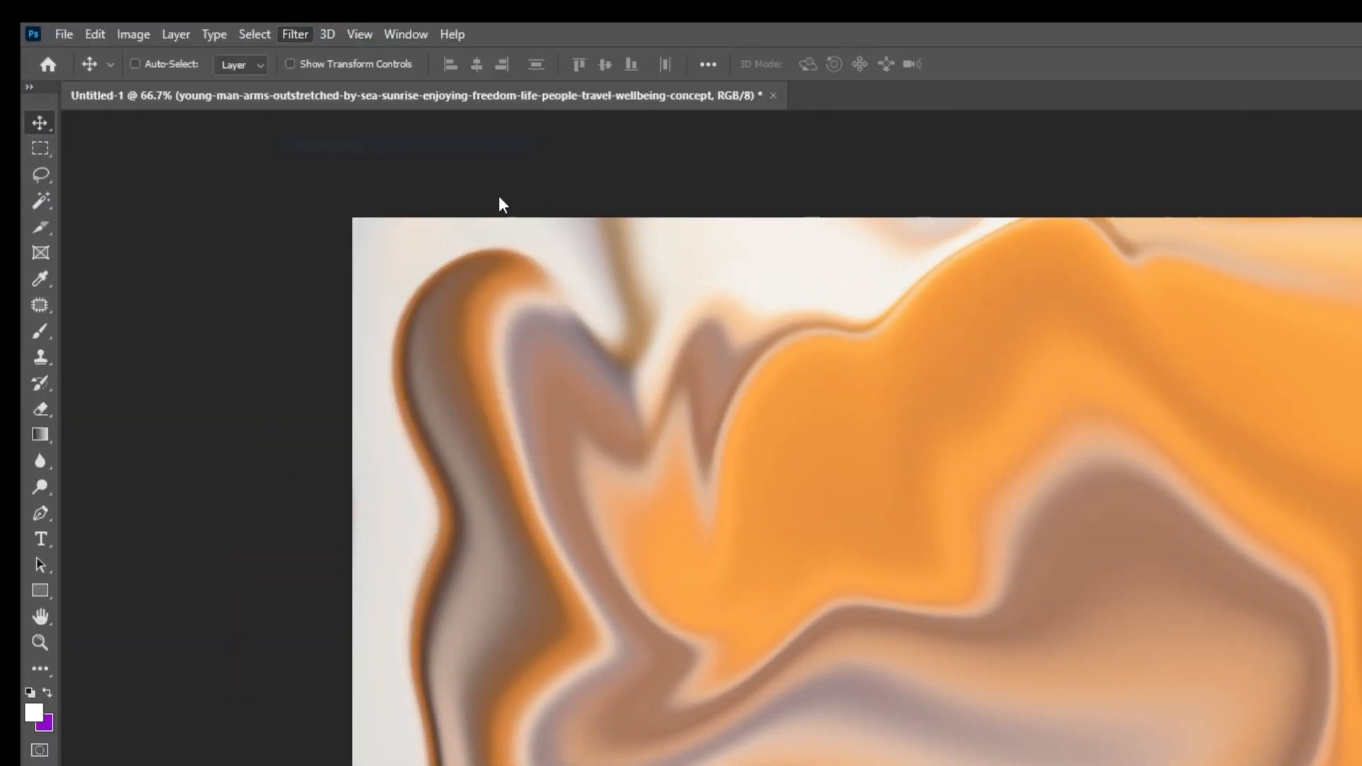
# Apply Filter Gallery Distort > Glass with Frosted texture, Distortion 15, Smoothness 2.
pyautogui.click(294, 34)
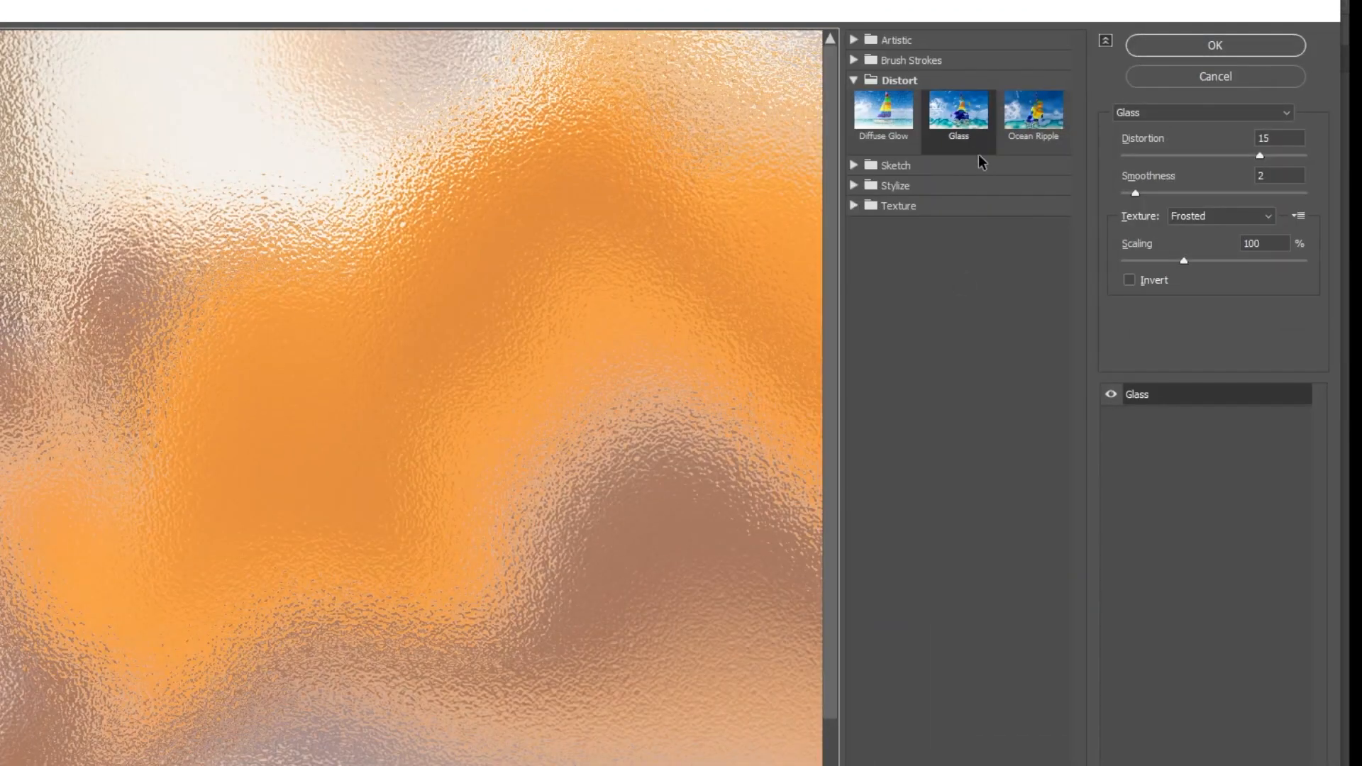
pyautogui.moveTo(900, 82)
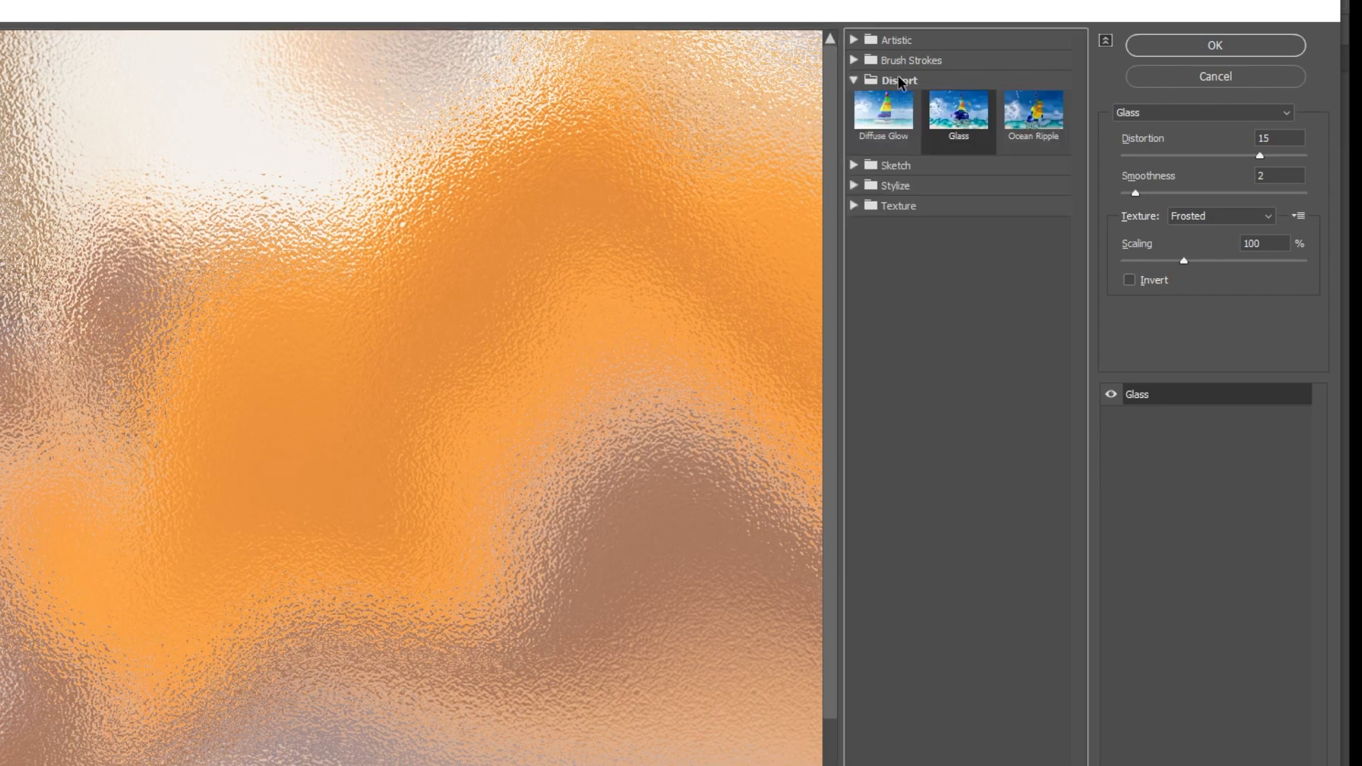
pyautogui.moveTo(998, 211)
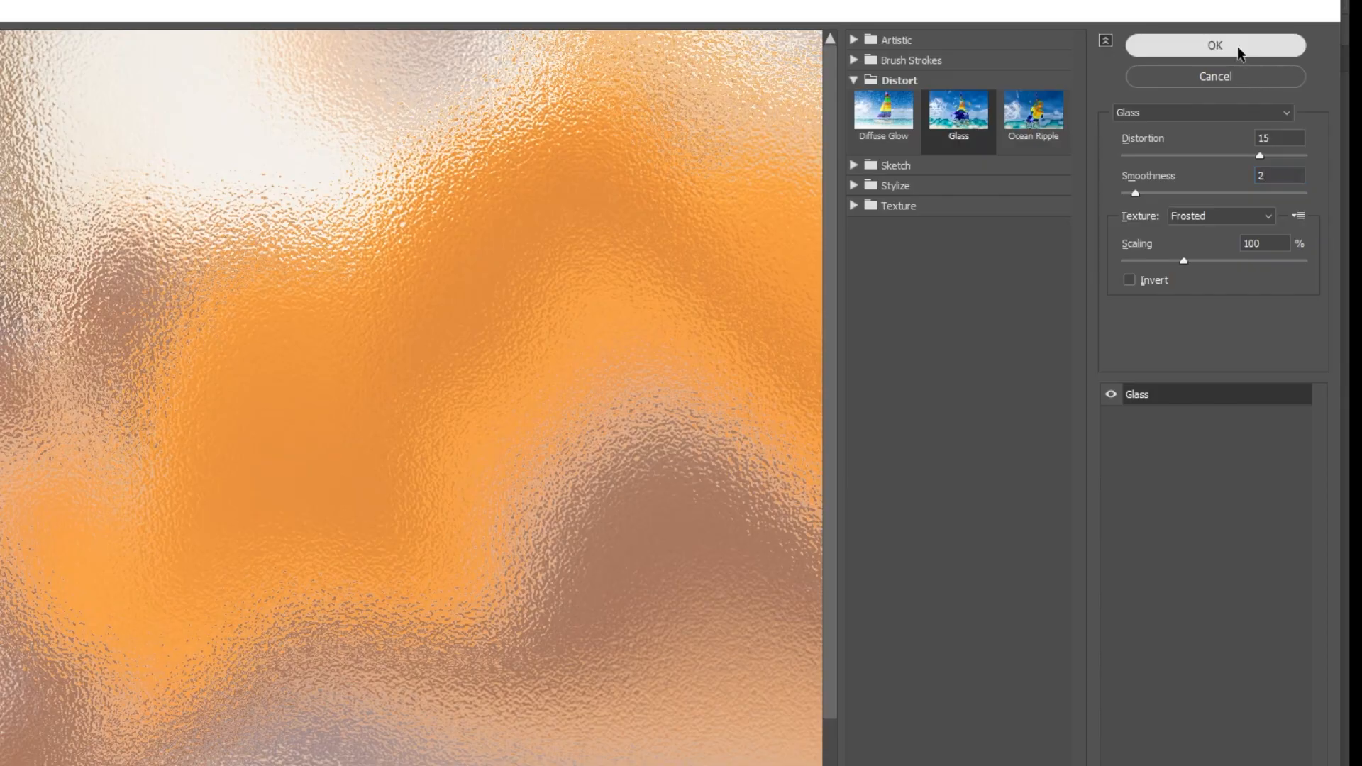
pyautogui.click(1216, 46)
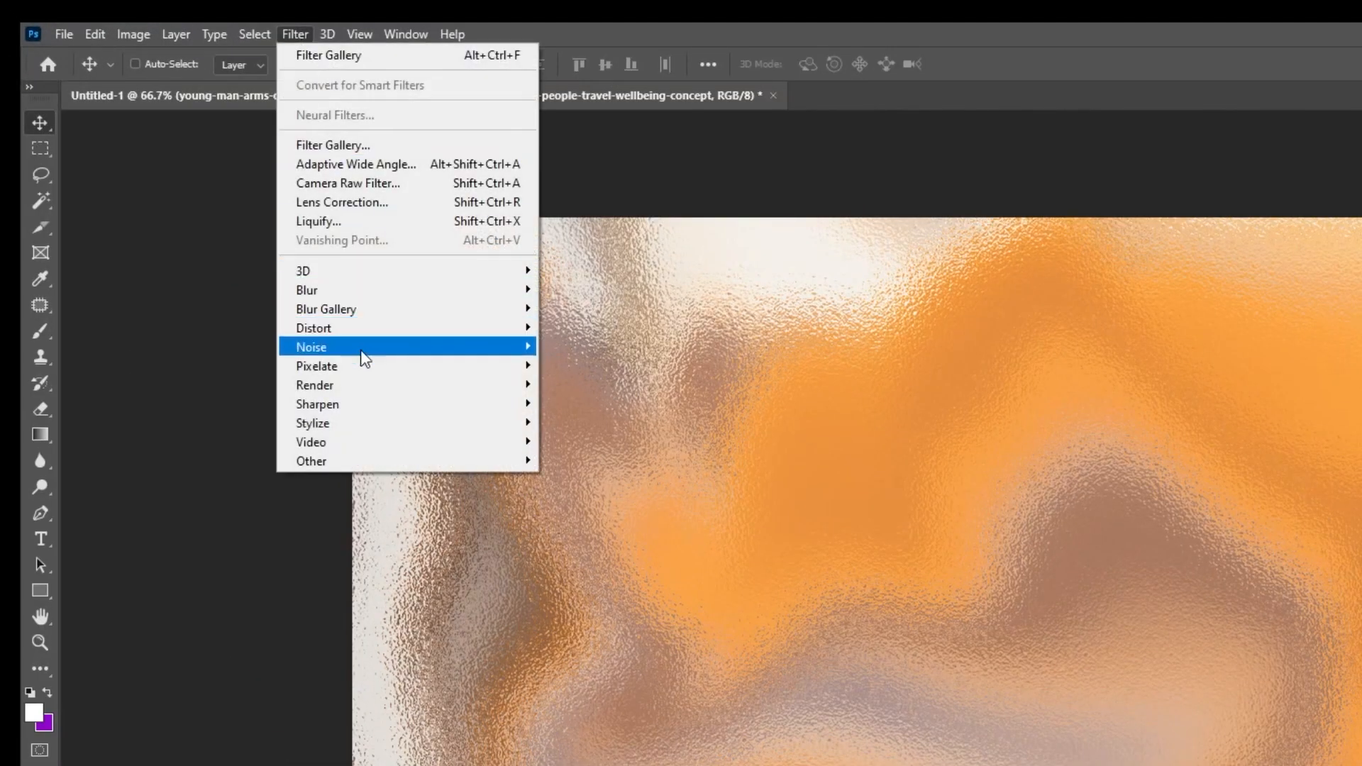
pyautogui.moveTo(316, 403)
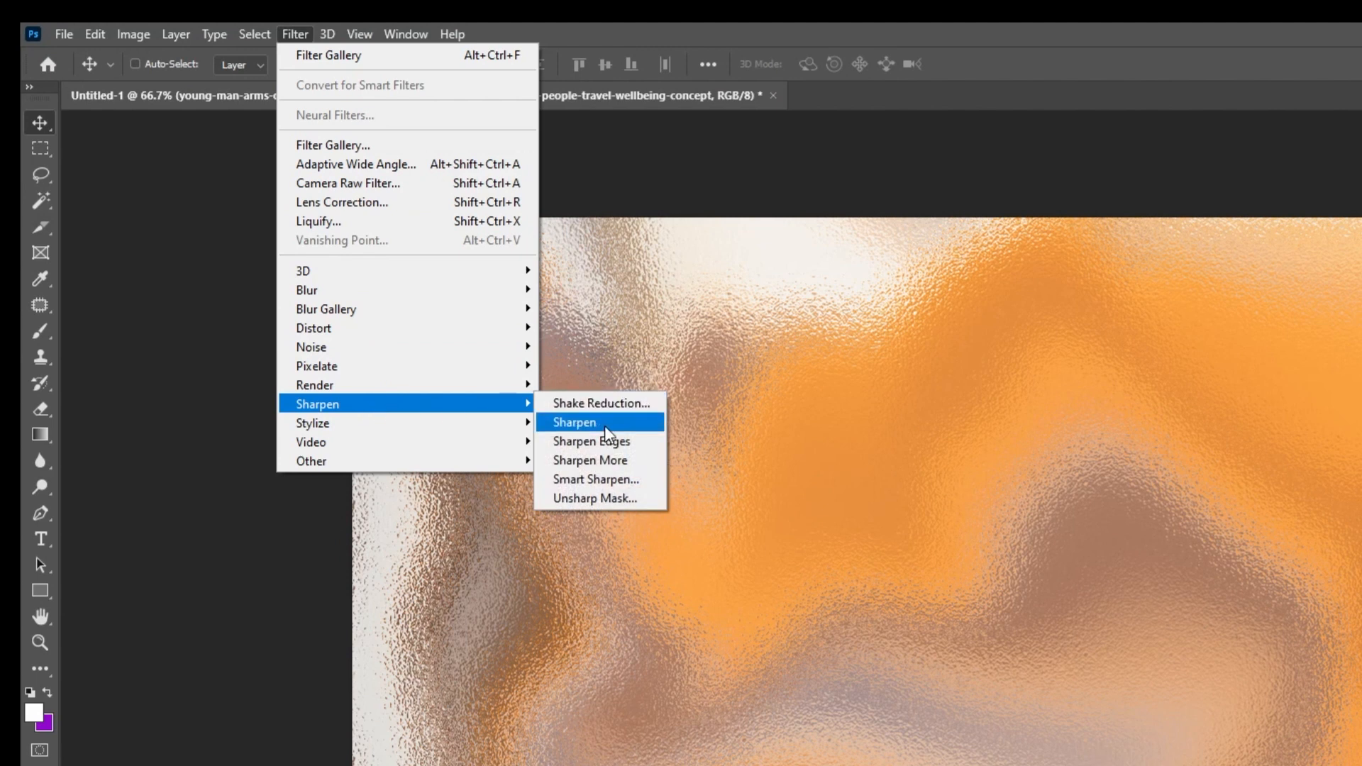
# Sharpen the texture, add a Gradient Map and set its left stop to dark brown #2d1203.
pyautogui.click(575, 423)
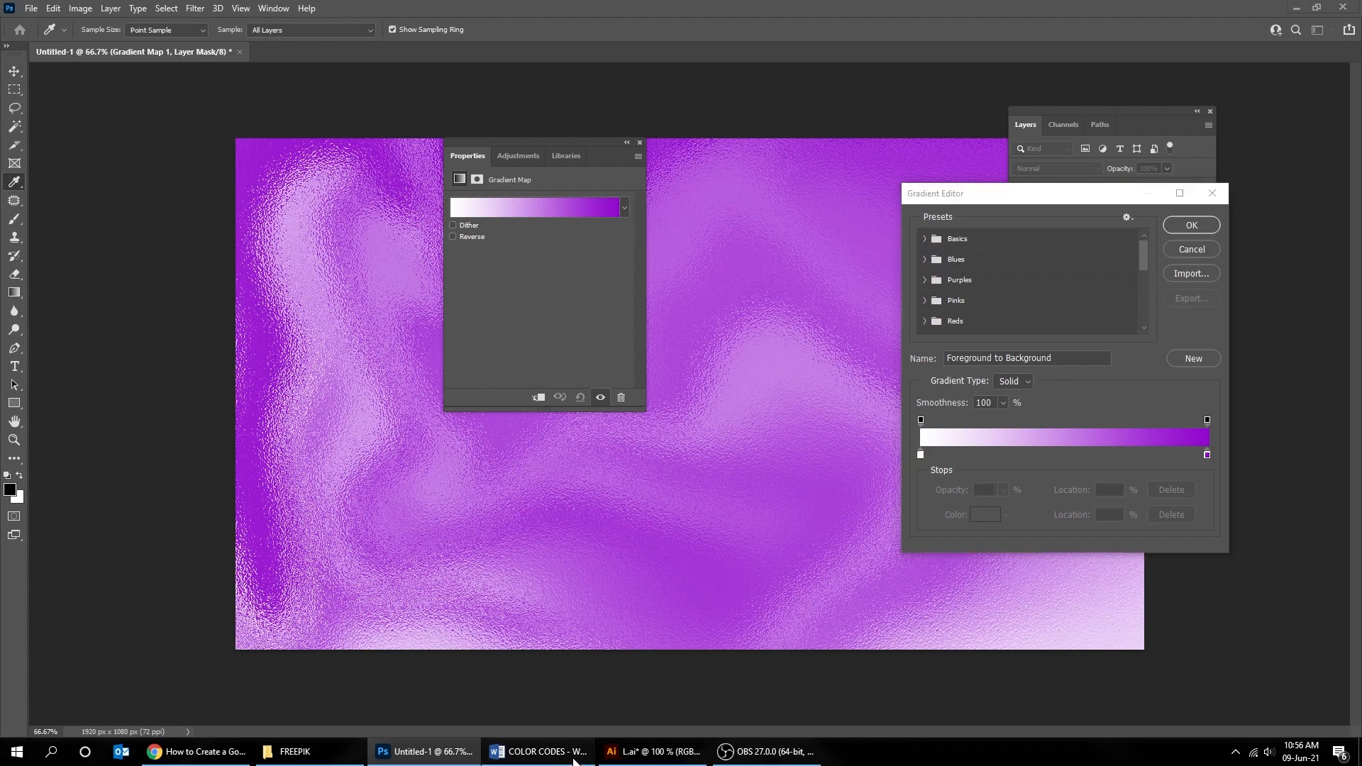
pyautogui.click(538, 752)
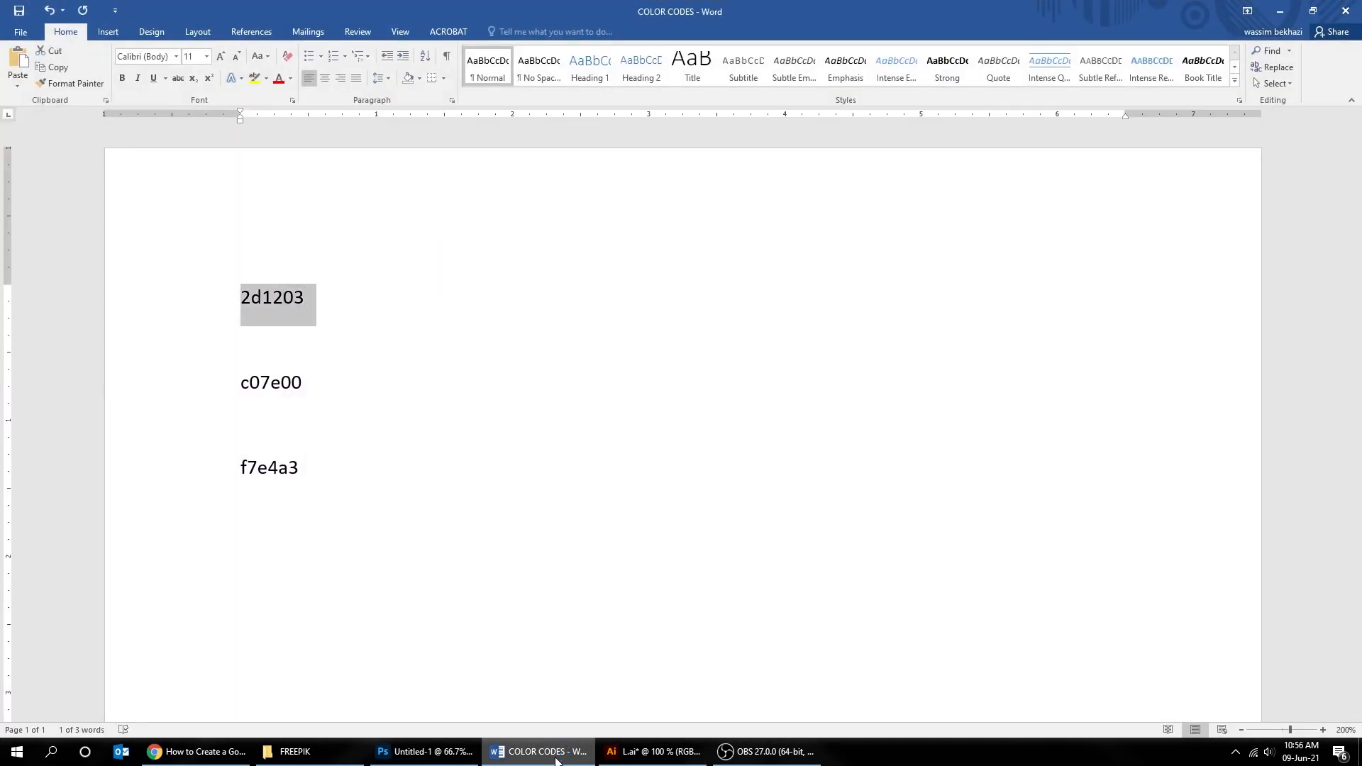
pyautogui.click(424, 753)
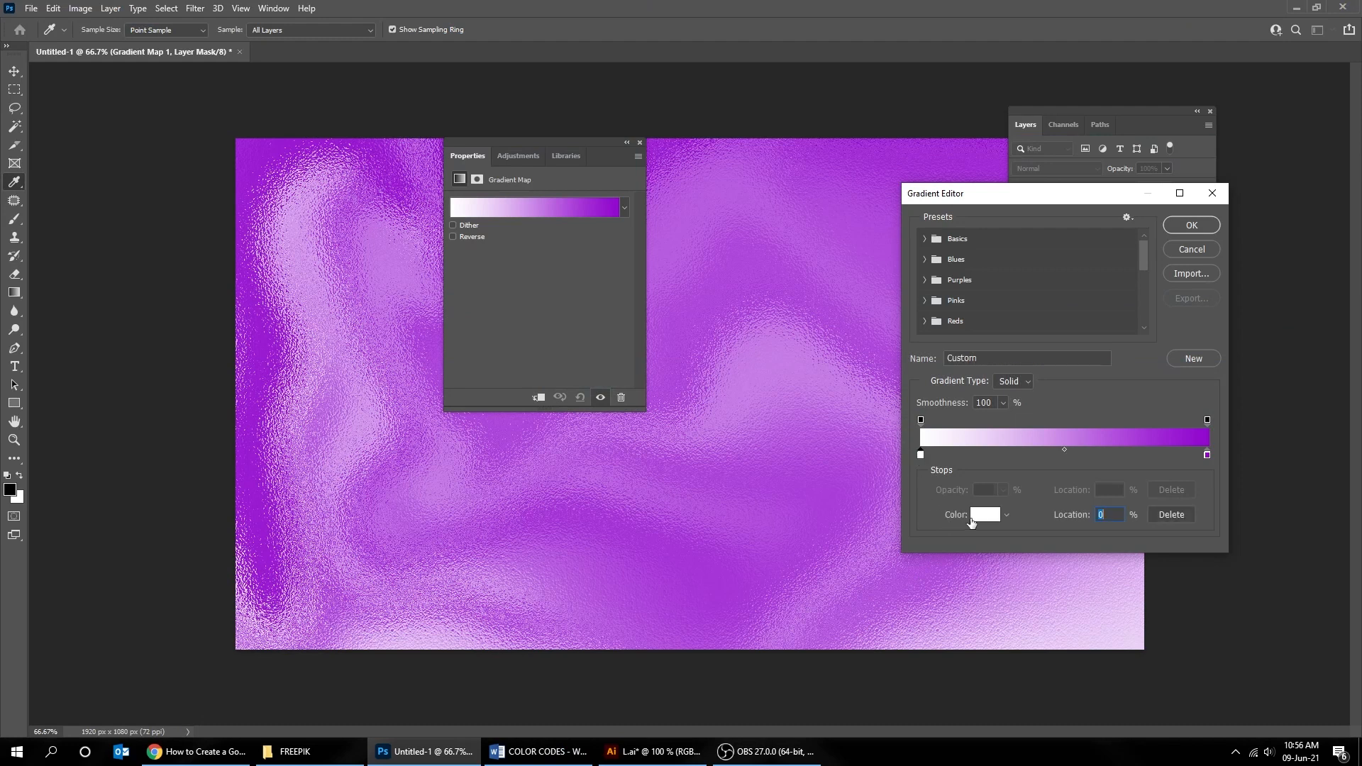
pyautogui.click(986, 514)
pyautogui.write('2d1203')
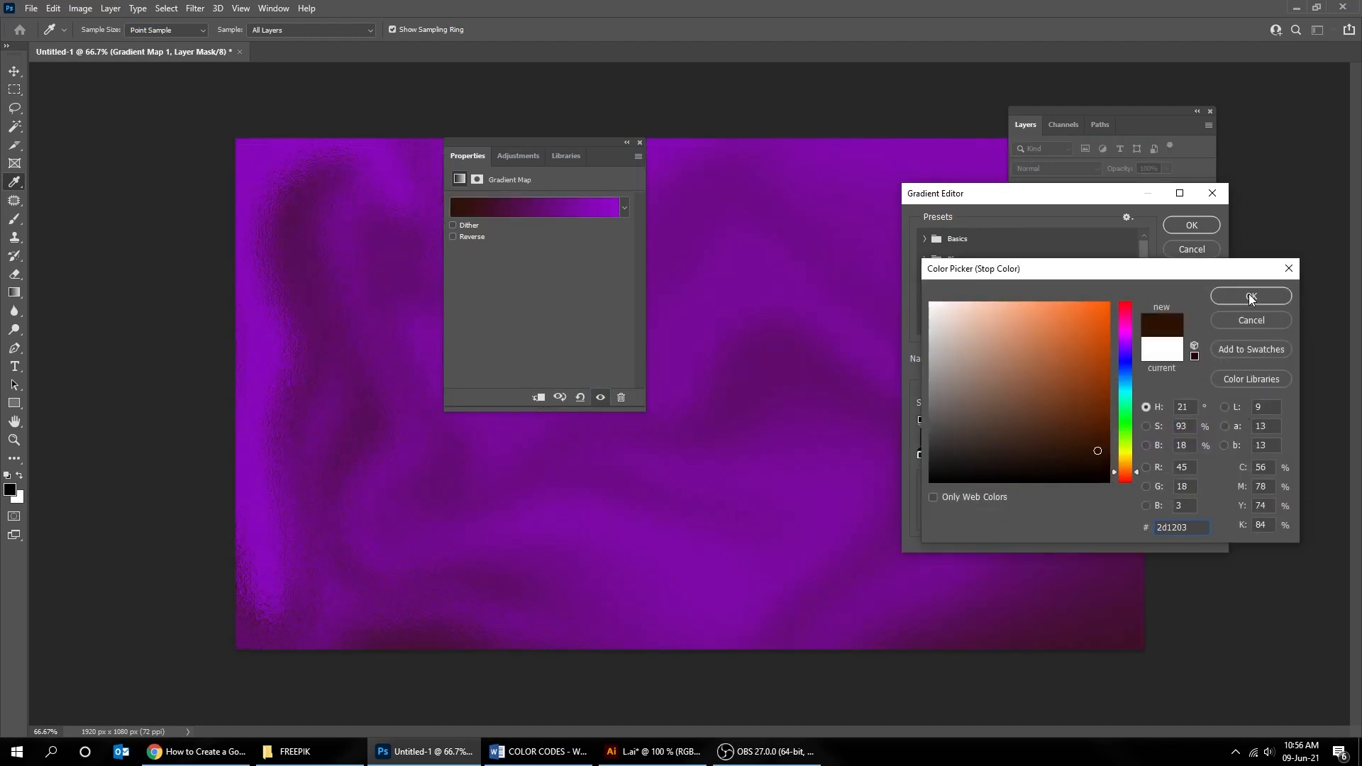
pyautogui.click(1250, 297)
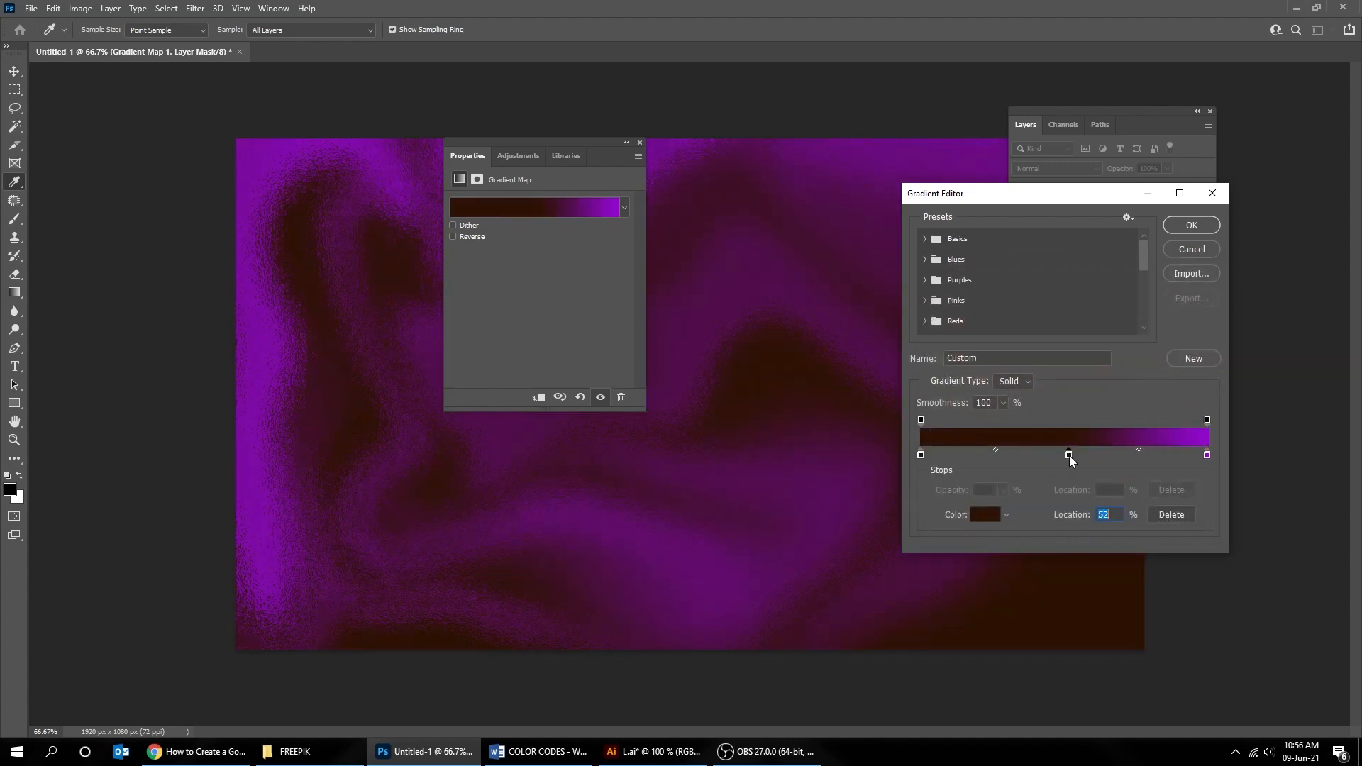
# Set the gradient's middle stop to orange #c07e00, copied from the colour-code document.
pyautogui.click(539, 752)
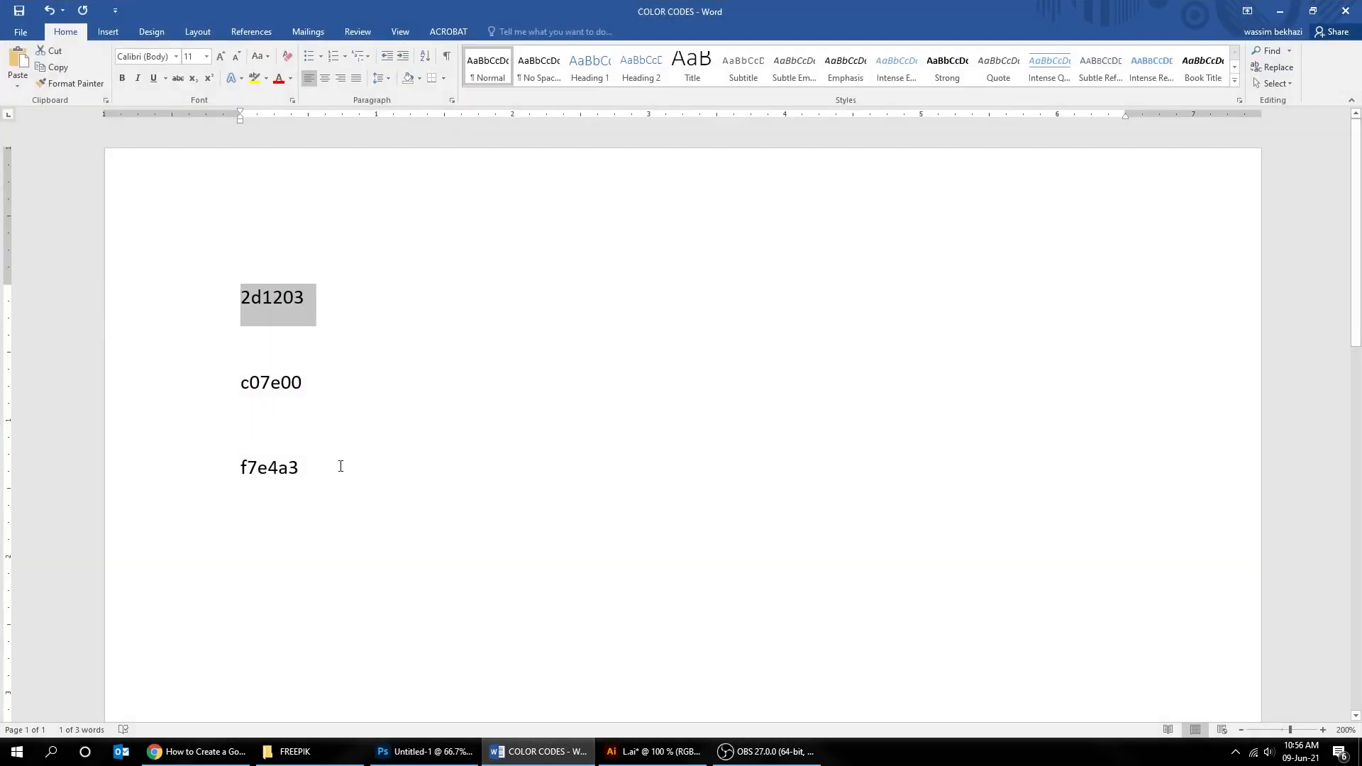
pyautogui.doubleClick(270, 381)
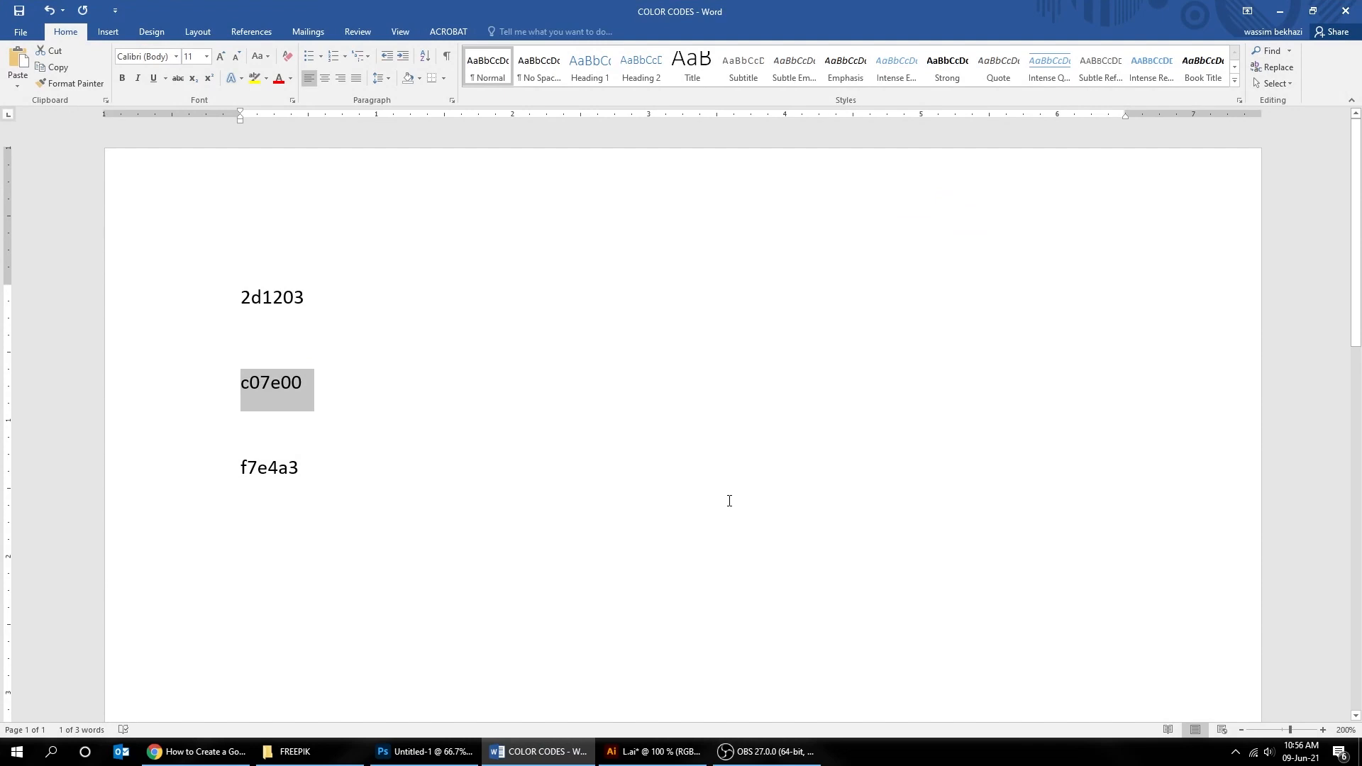
pyautogui.click(424, 752)
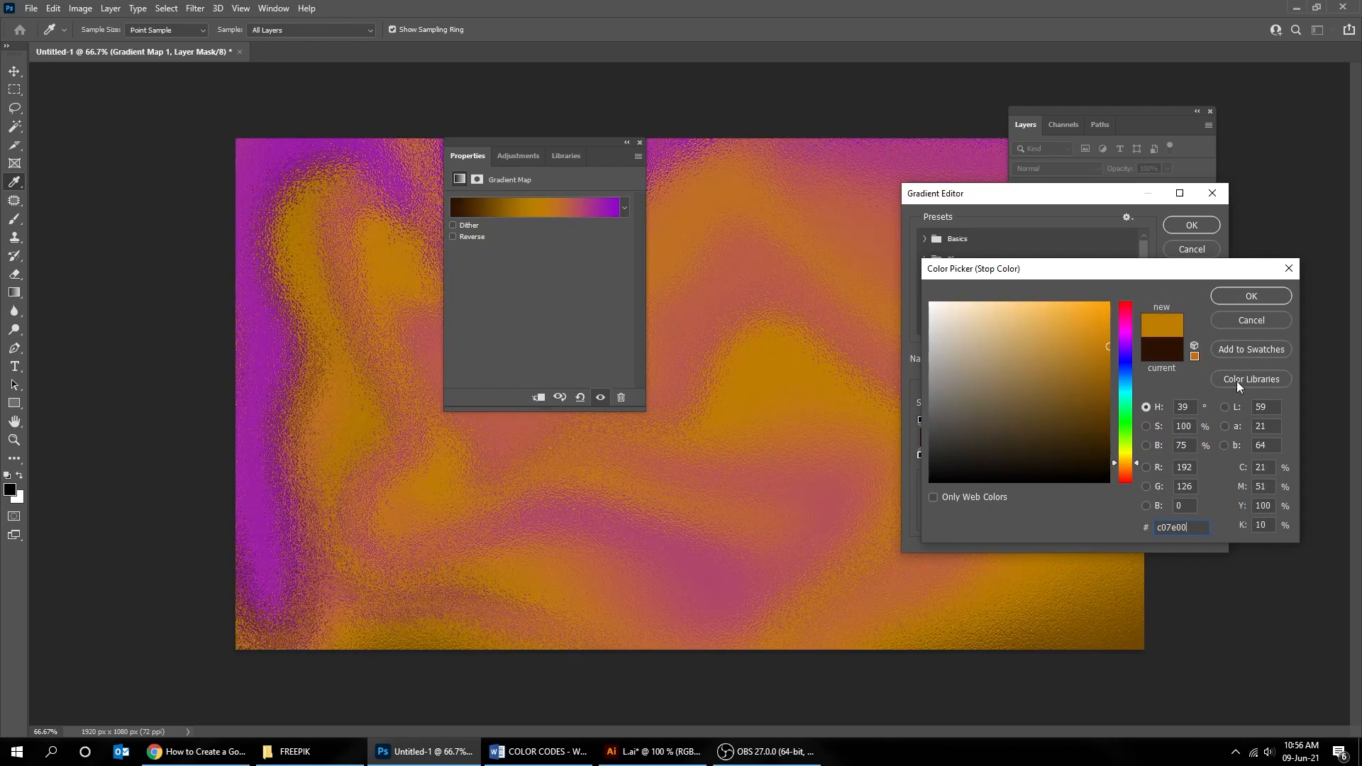
pyautogui.click(1249, 295)
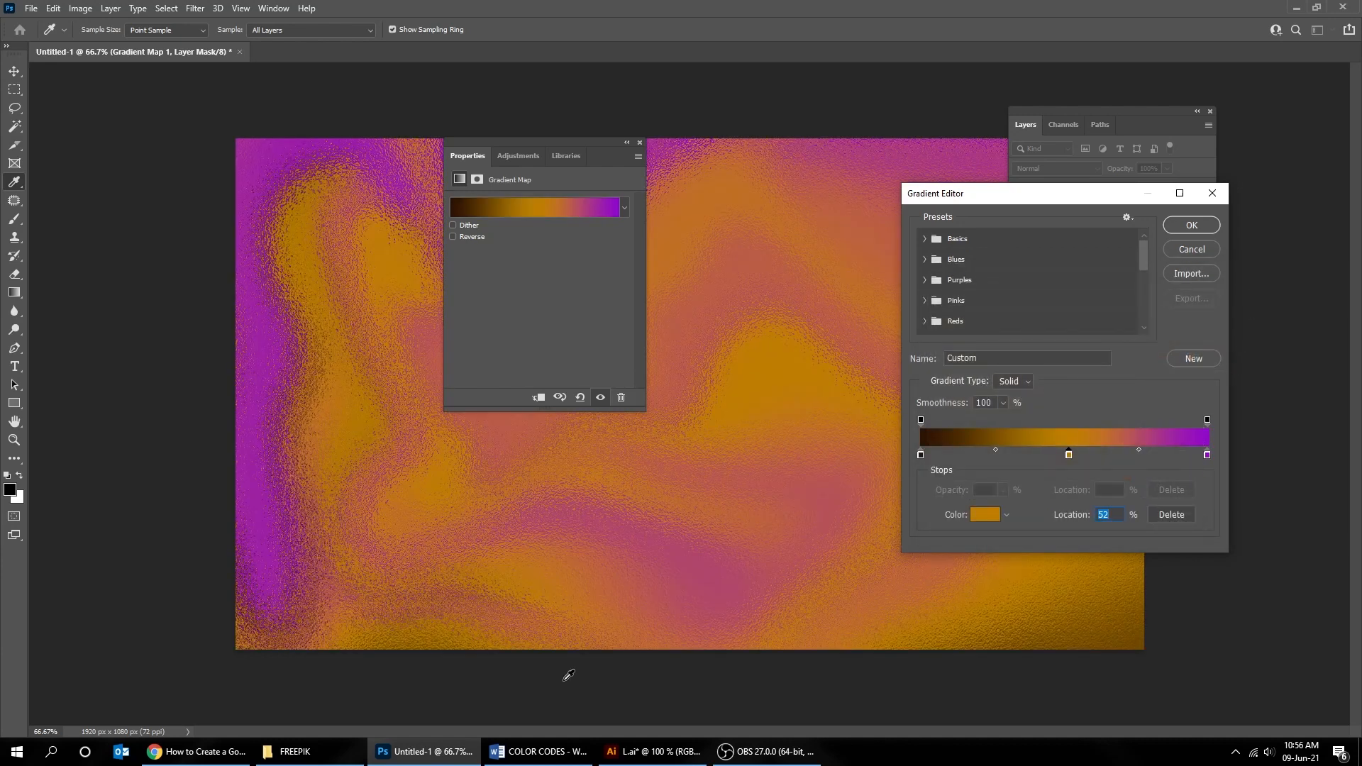
# Set the end stop to pale gold #f7e4a3 and confirm the brown-to-gold gradient.
pyautogui.click(537, 752)
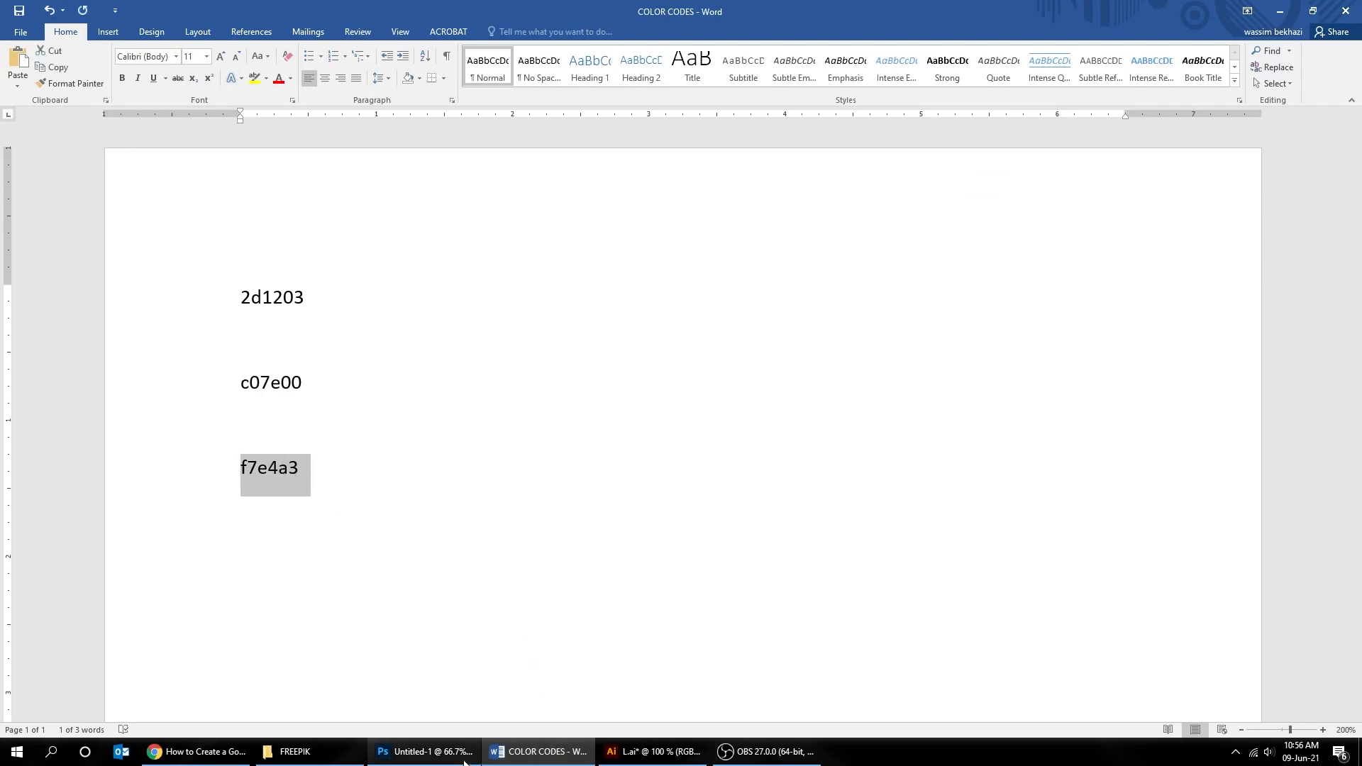
pyautogui.click(424, 752)
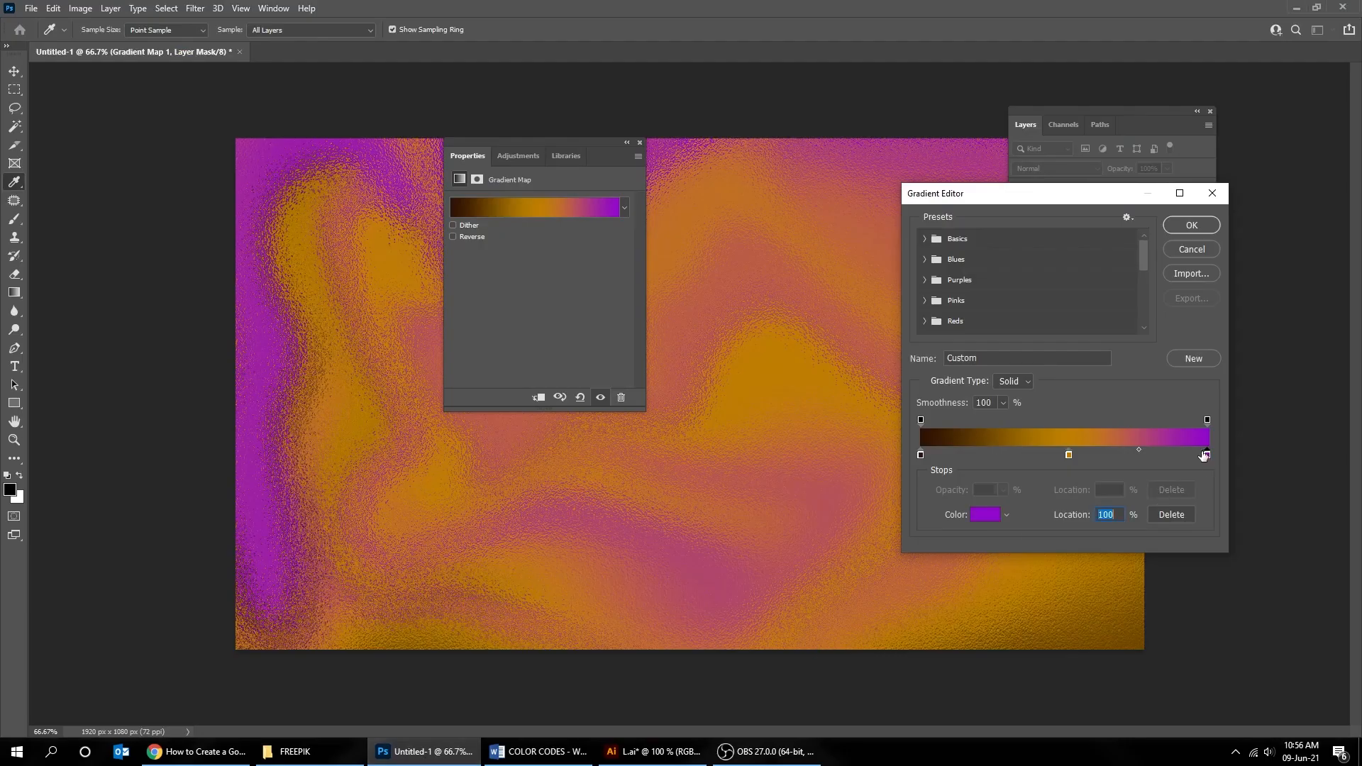
pyautogui.click(985, 514)
pyautogui.write('f7e4a3')
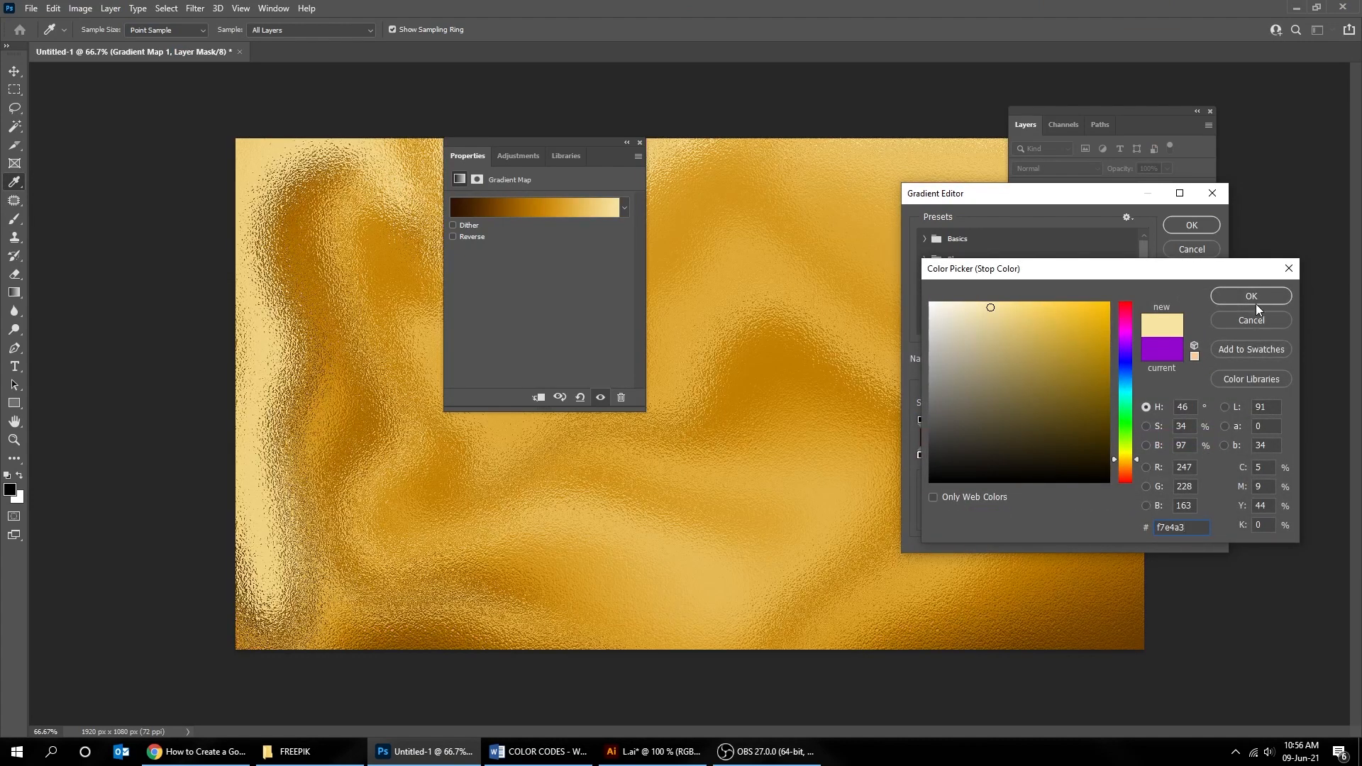
pyautogui.click(1251, 295)
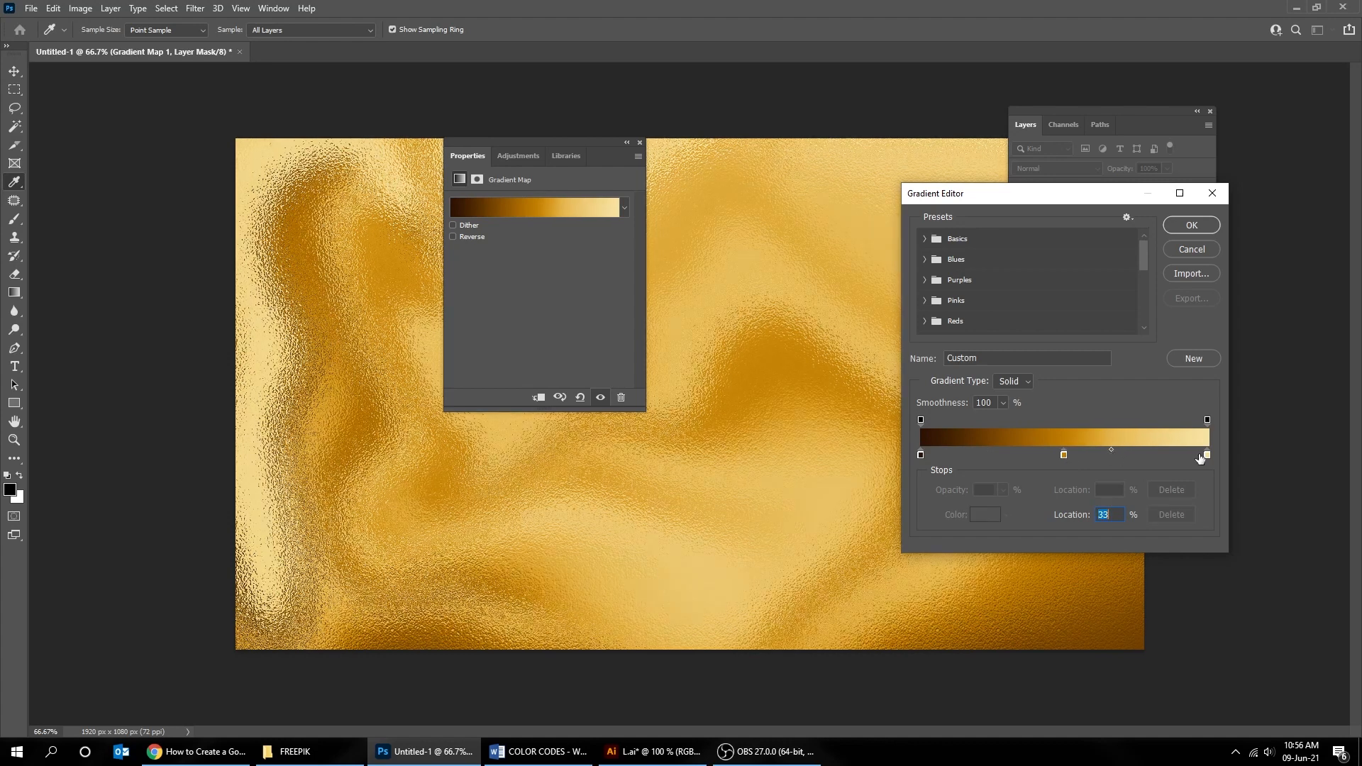
pyautogui.click(1206, 456)
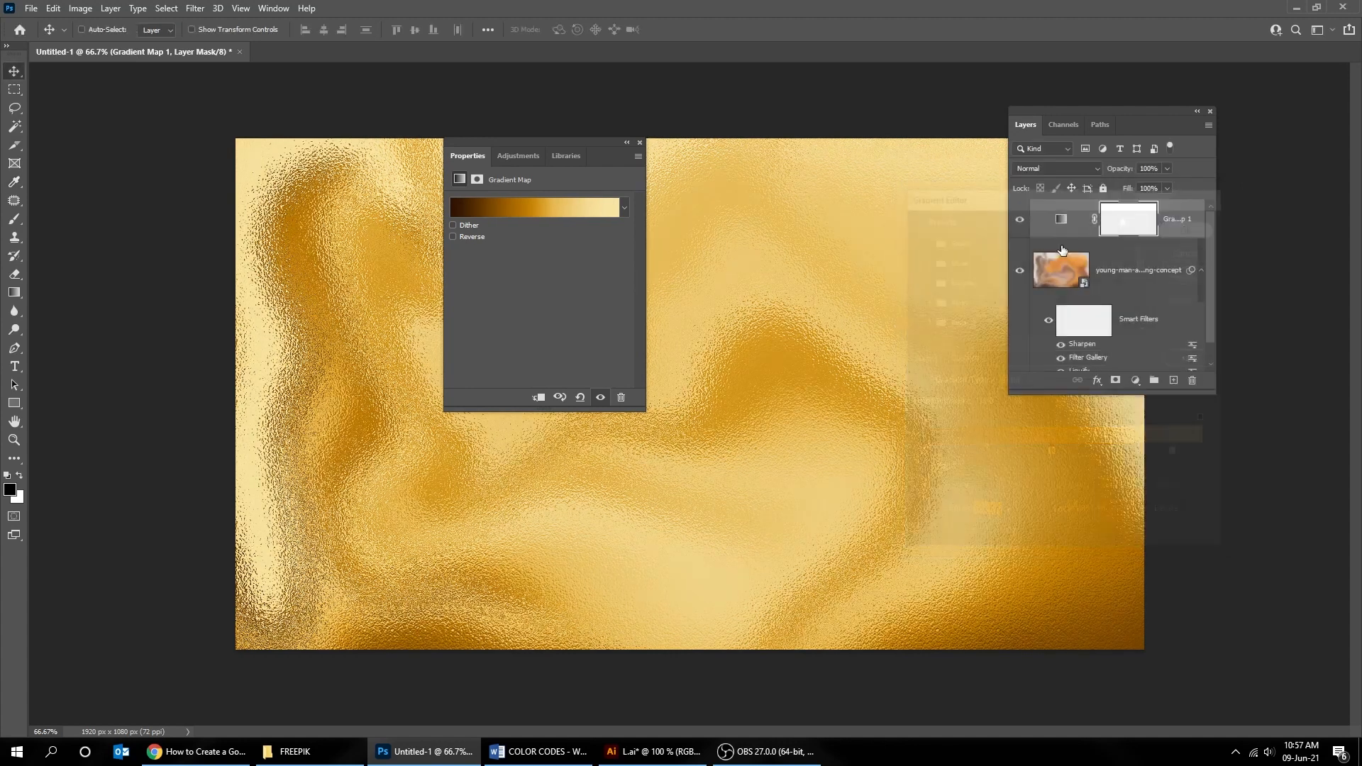
# Close Properties, collapse Smart Filters, and start a 'gold foil text effect' headline with the Type tool.
pyautogui.click(640, 142)
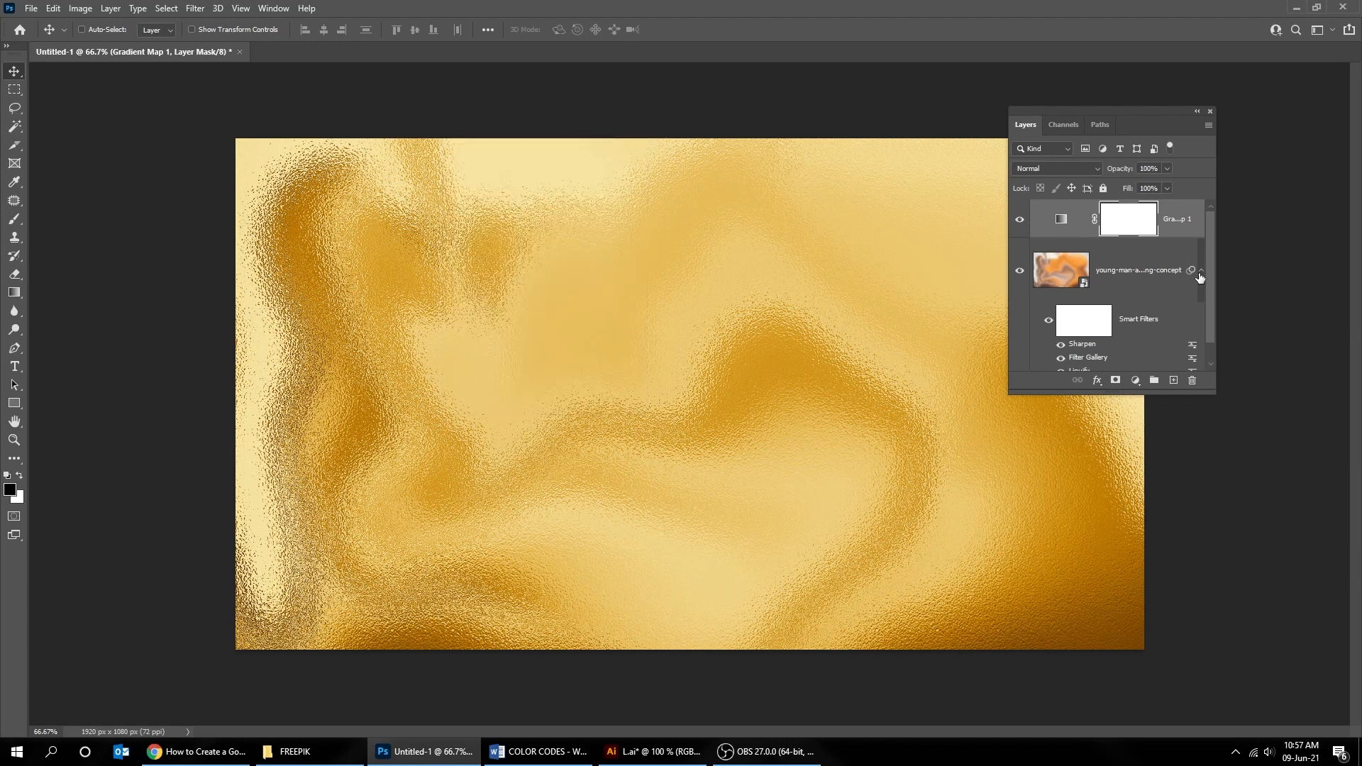
pyautogui.click(1201, 269)
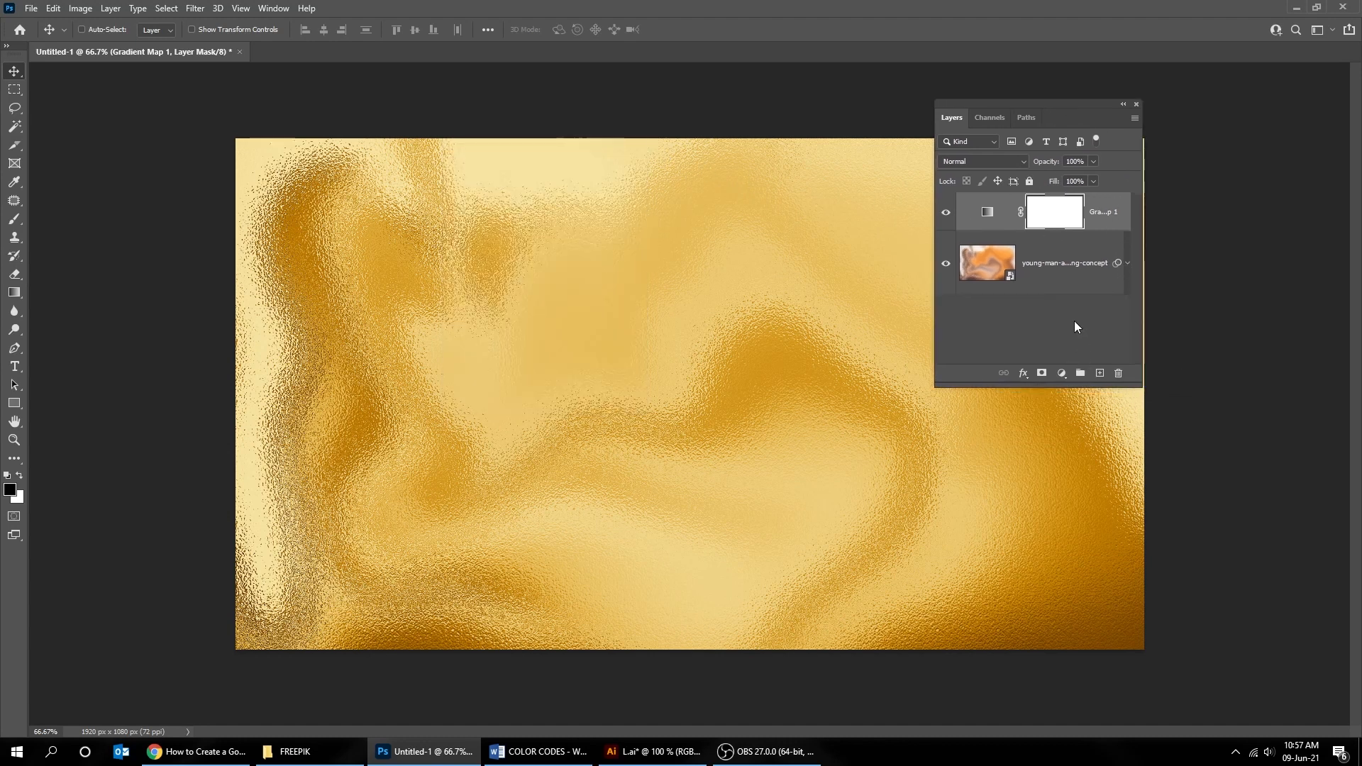
pyautogui.click(989, 262)
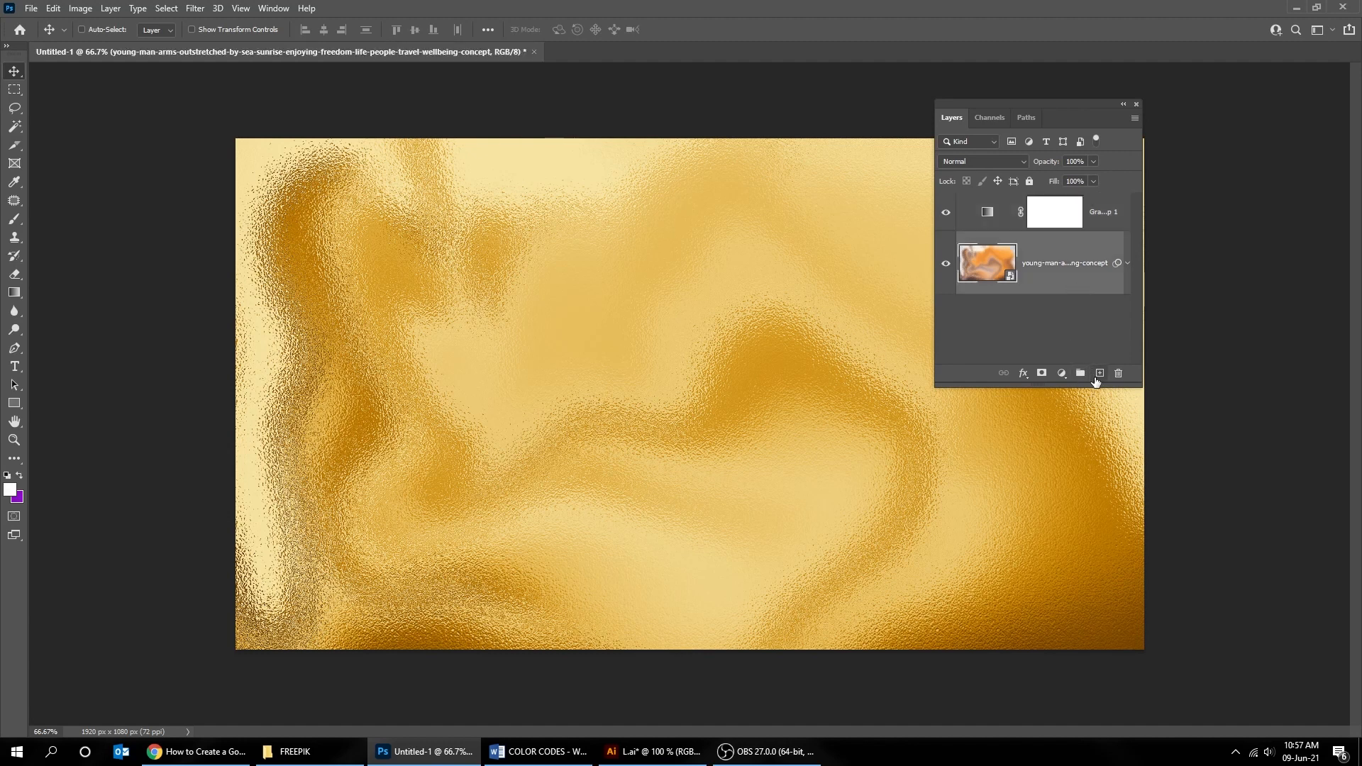
pyautogui.click(14, 366)
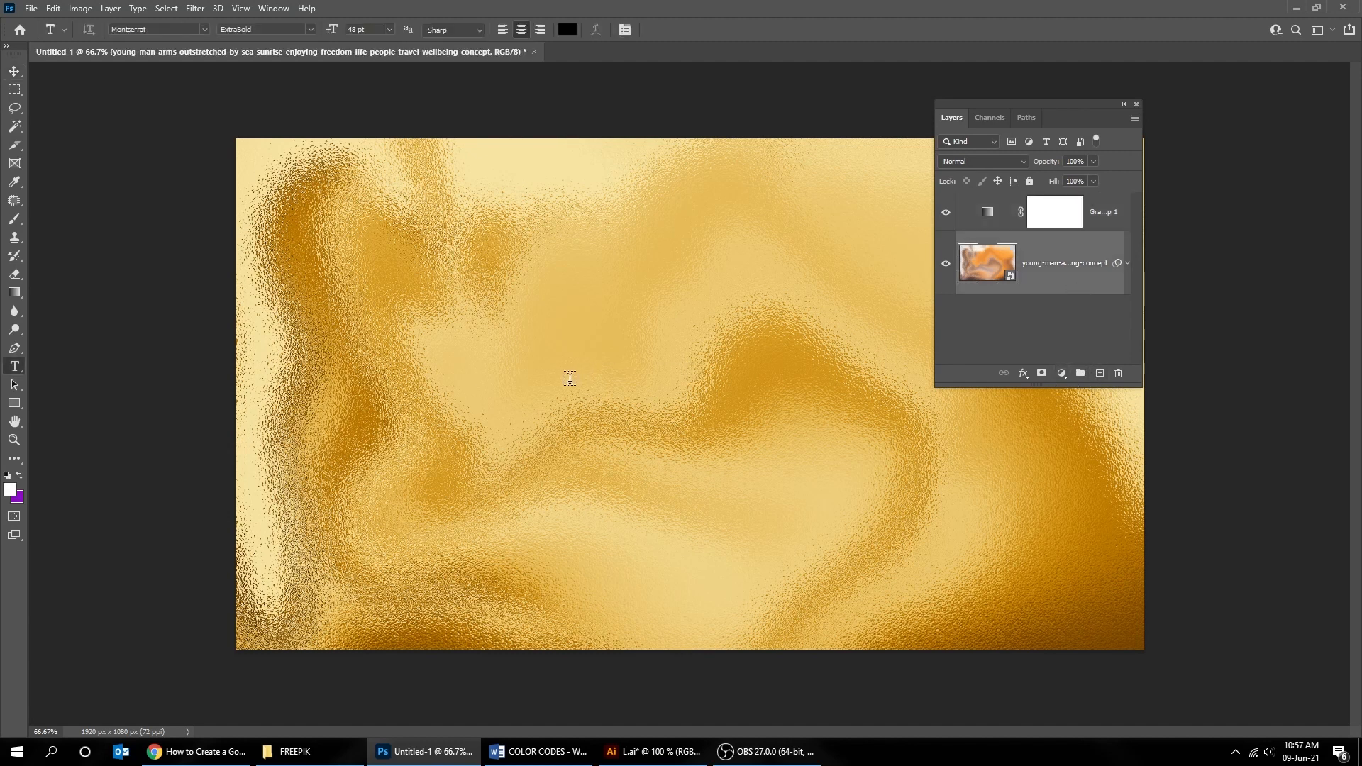
pyautogui.write('GO')
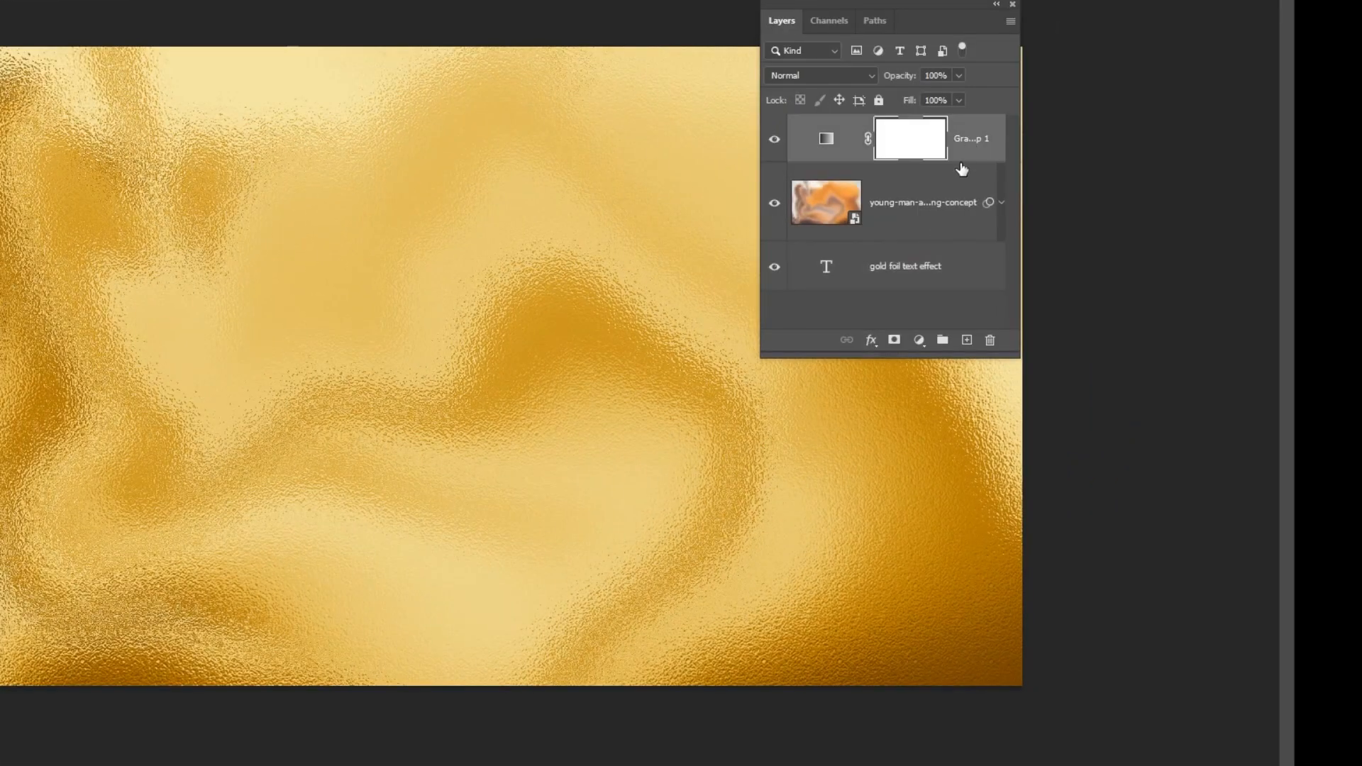
pyautogui.moveTo(942, 203)
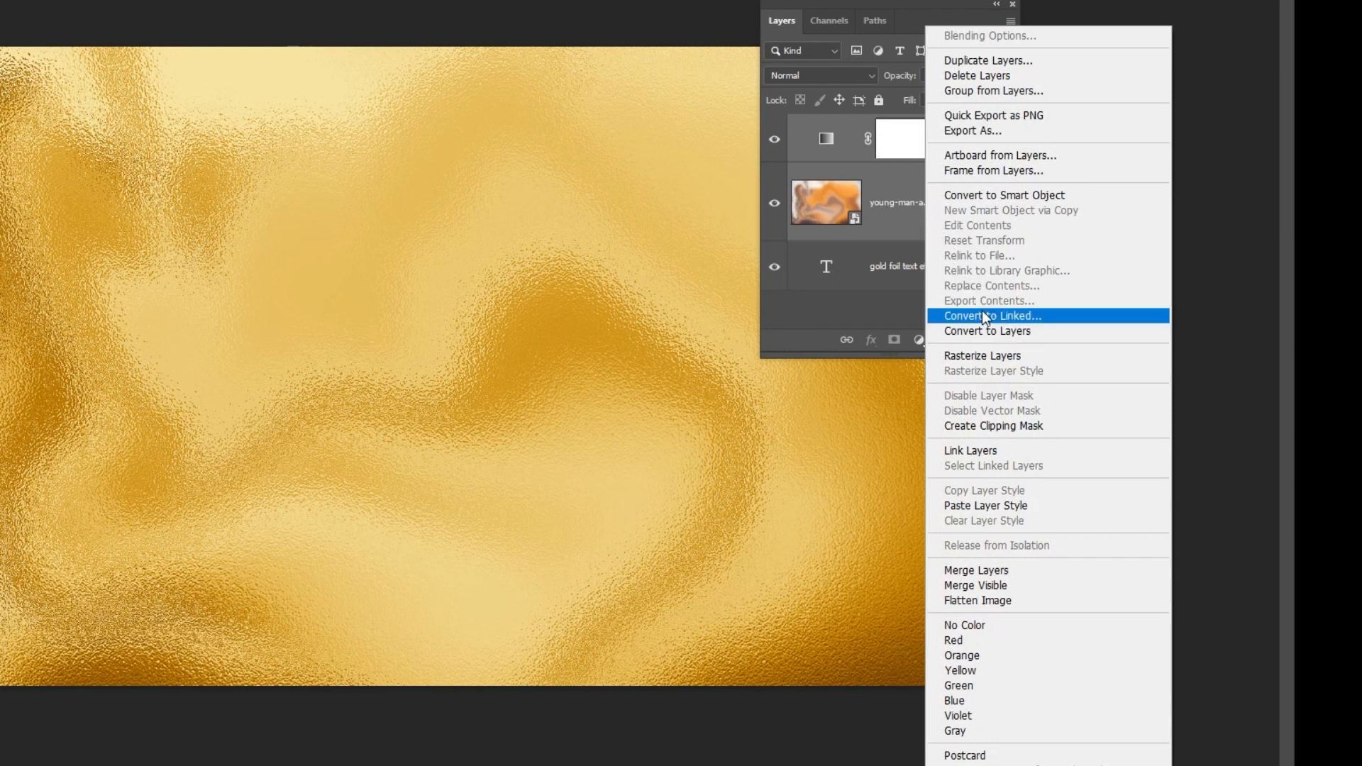
# Clip the foil to the text and add a black #000000 Solid Color fill layer beneath it.
pyautogui.click(993, 315)
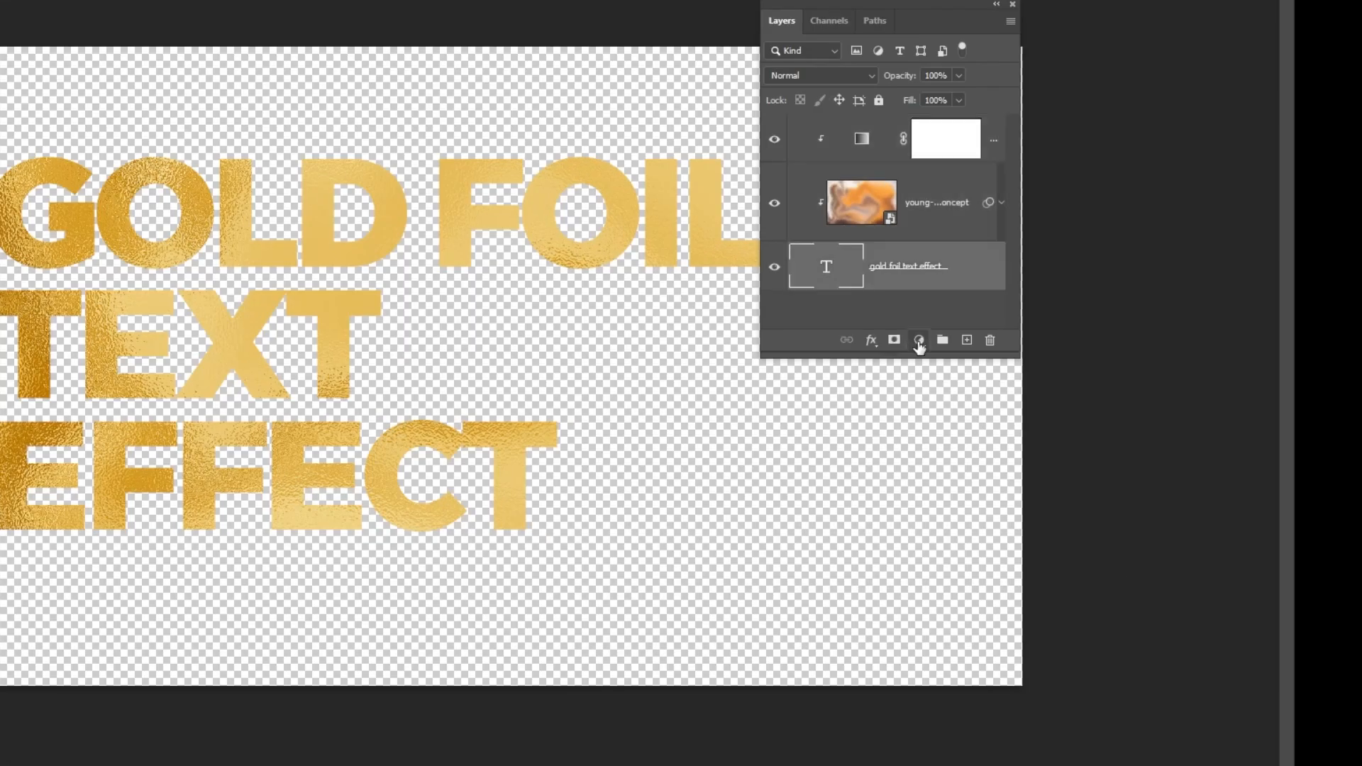
pyautogui.click(919, 339)
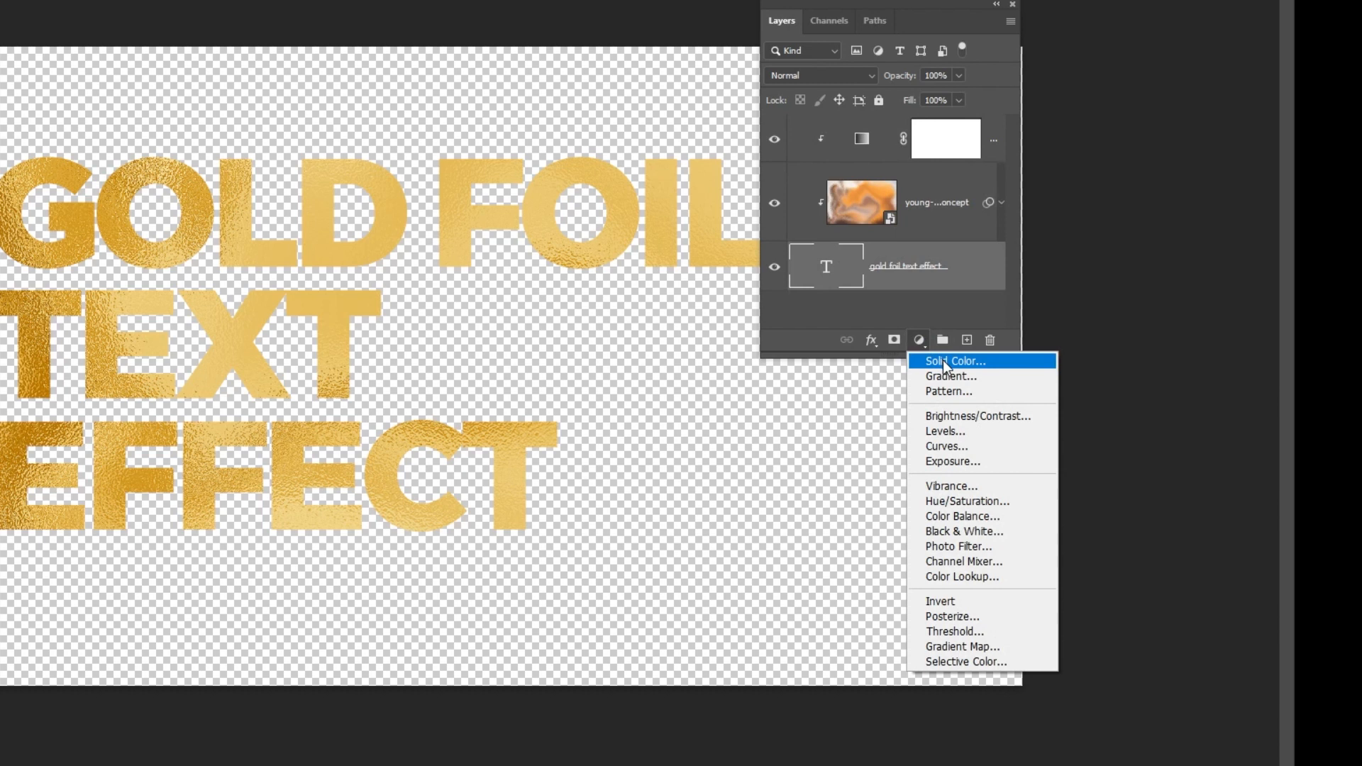
pyautogui.click(954, 361)
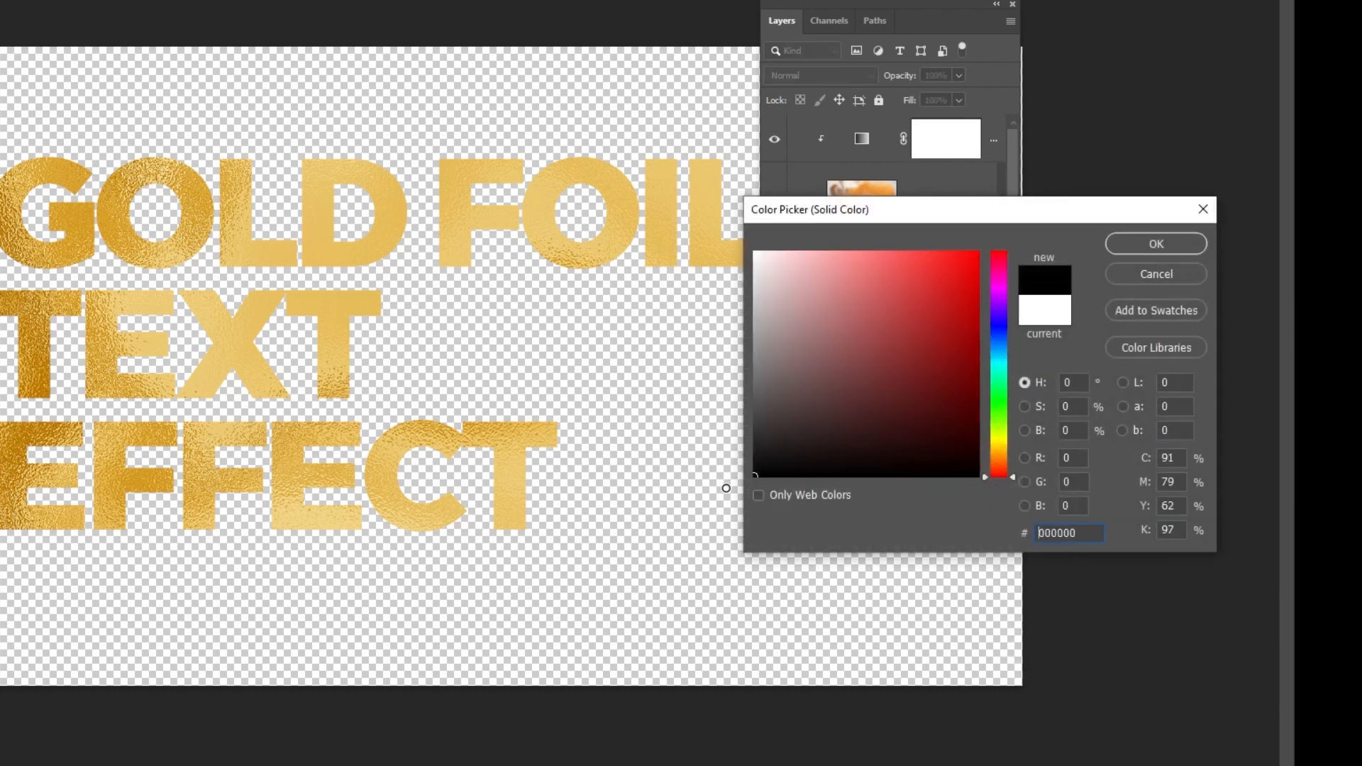
pyautogui.click(1156, 243)
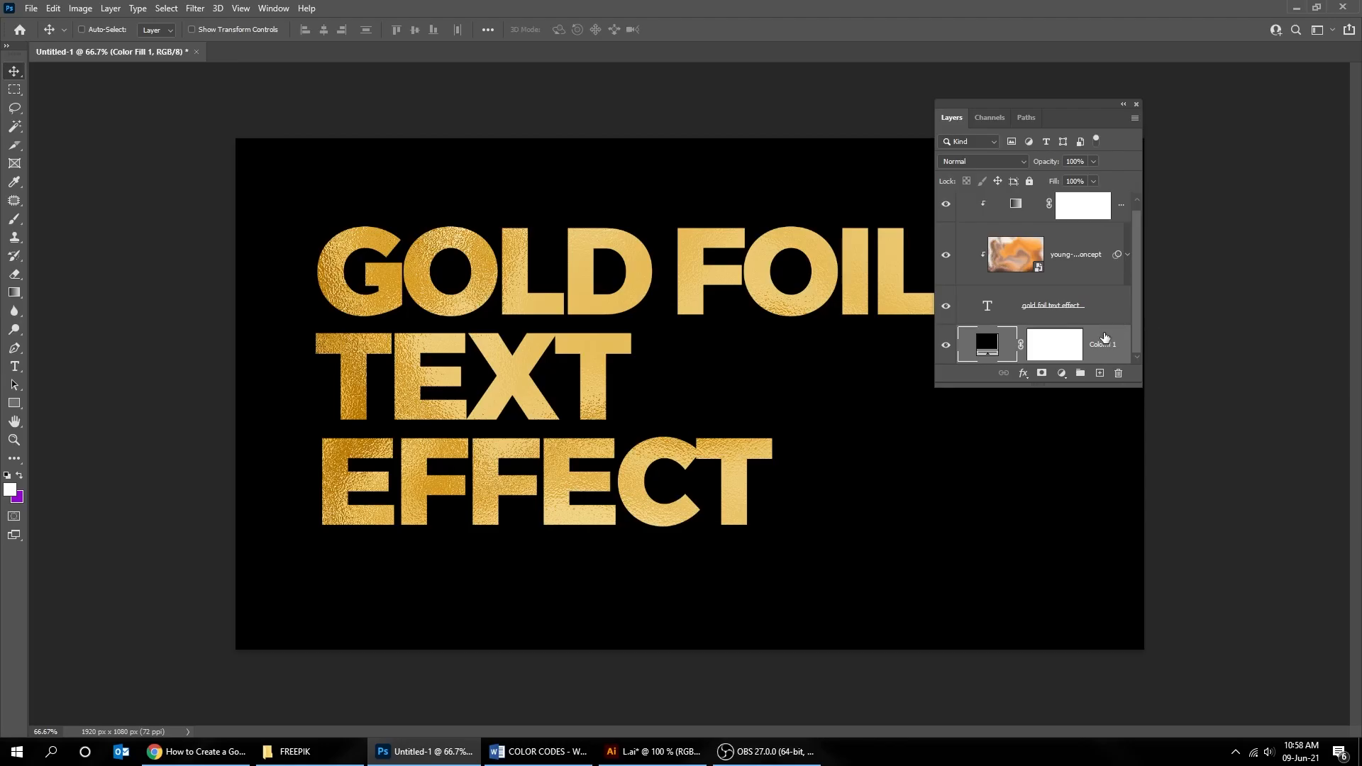
# Edit the headline text to 'YOU CAN', then remove the text layer.
pyautogui.click(1054, 344)
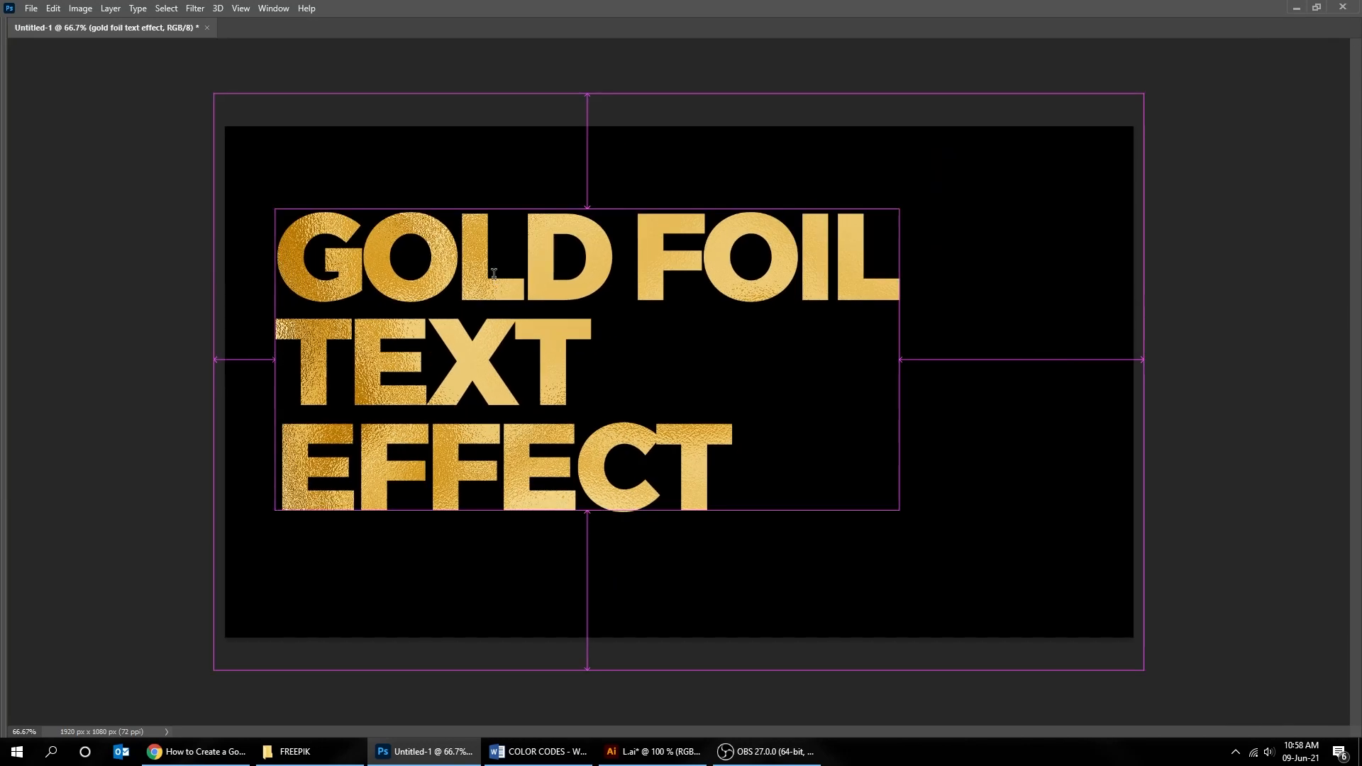
pyautogui.write('YOU C')
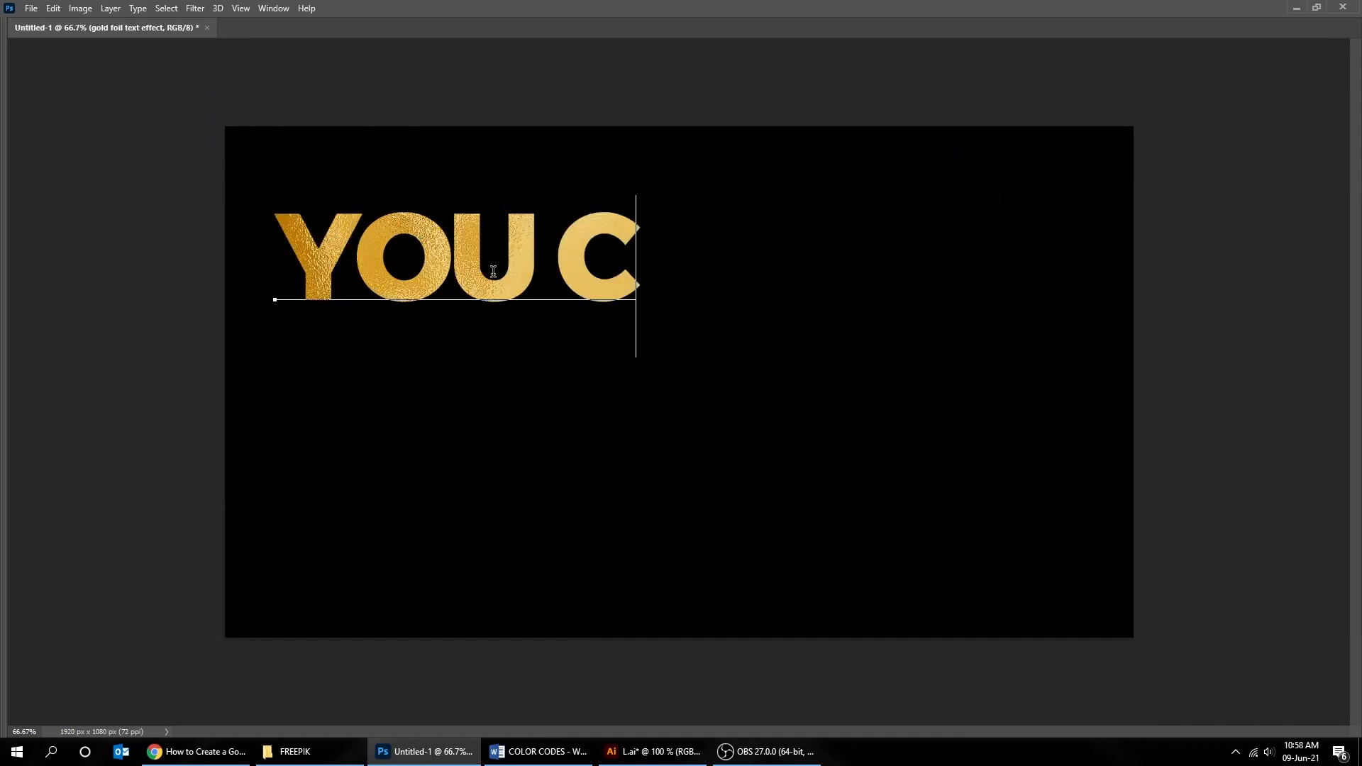
pyautogui.write('AN')
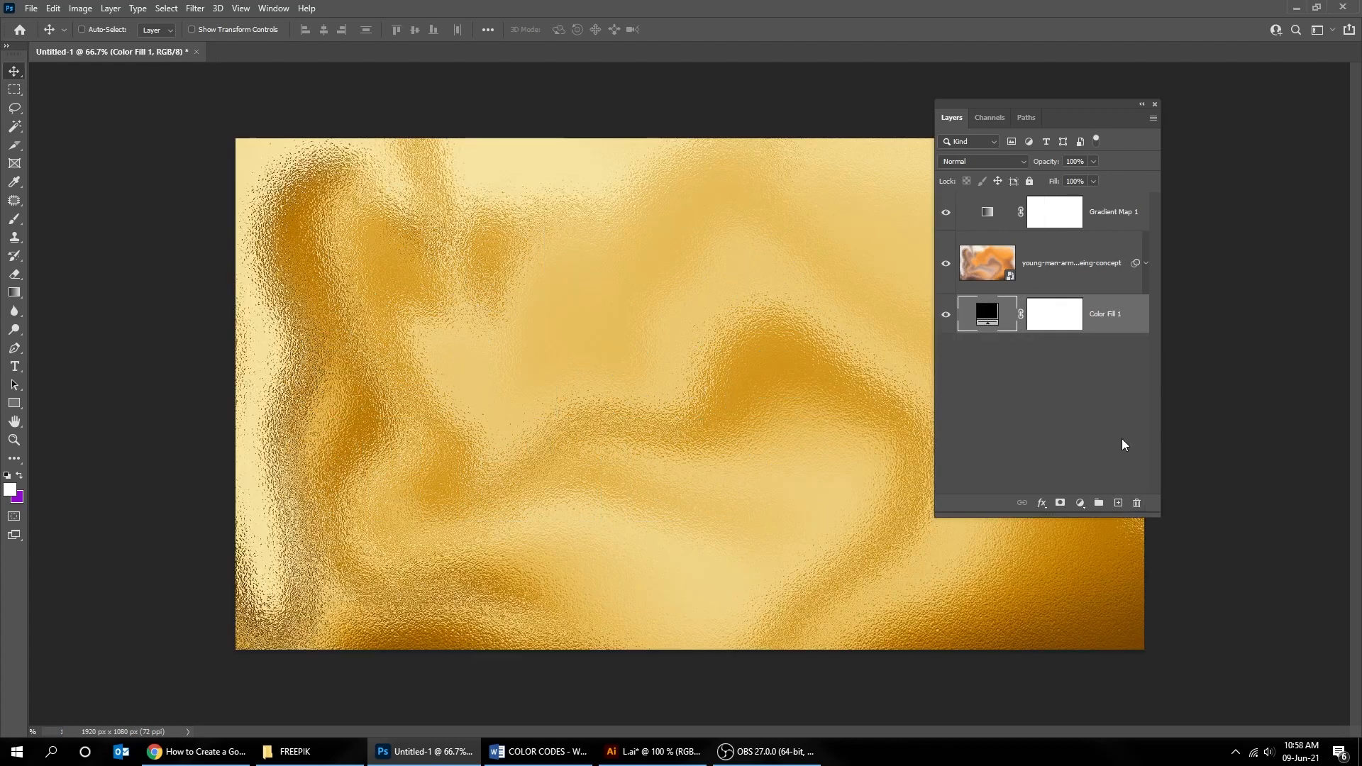
# Copy the FLORAL DREAMS logo in Illustrator and return to the Photoshop document.
pyautogui.click(653, 752)
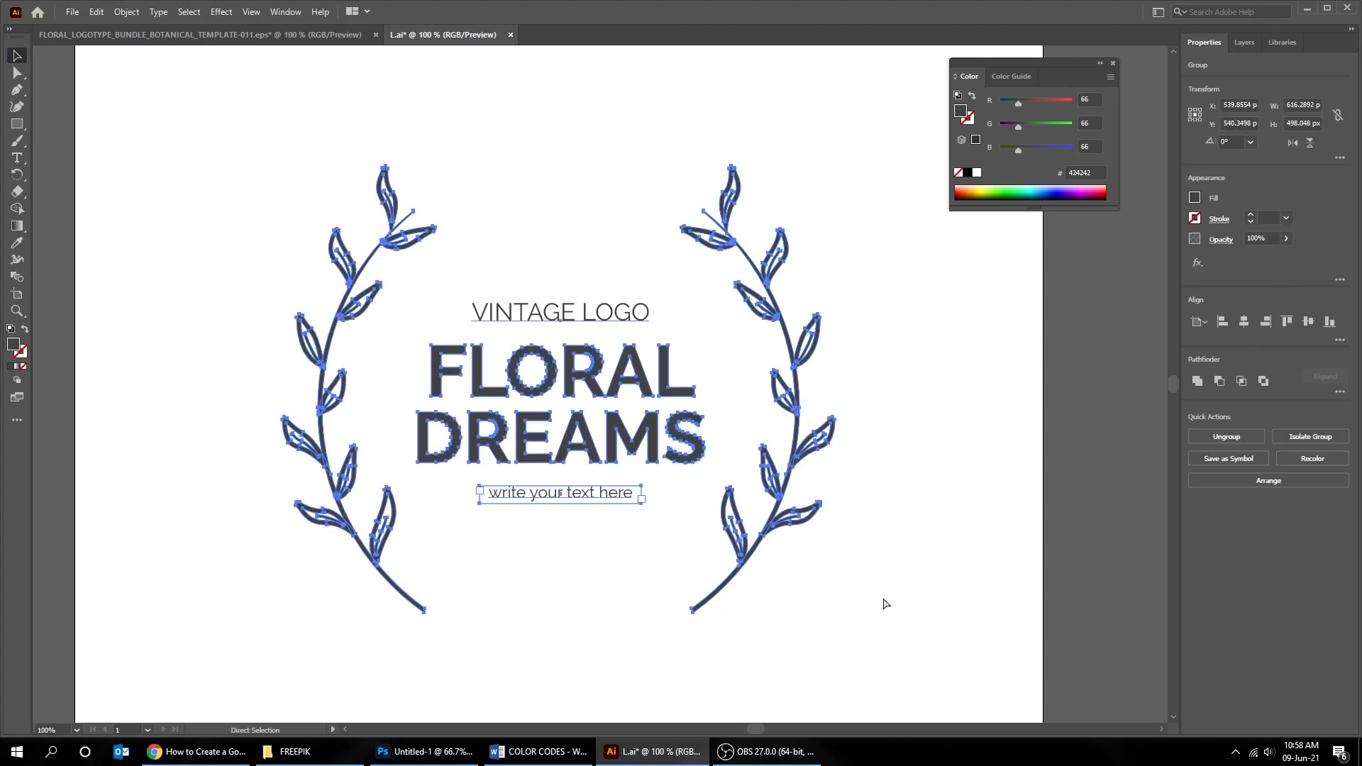
pyautogui.click(424, 752)
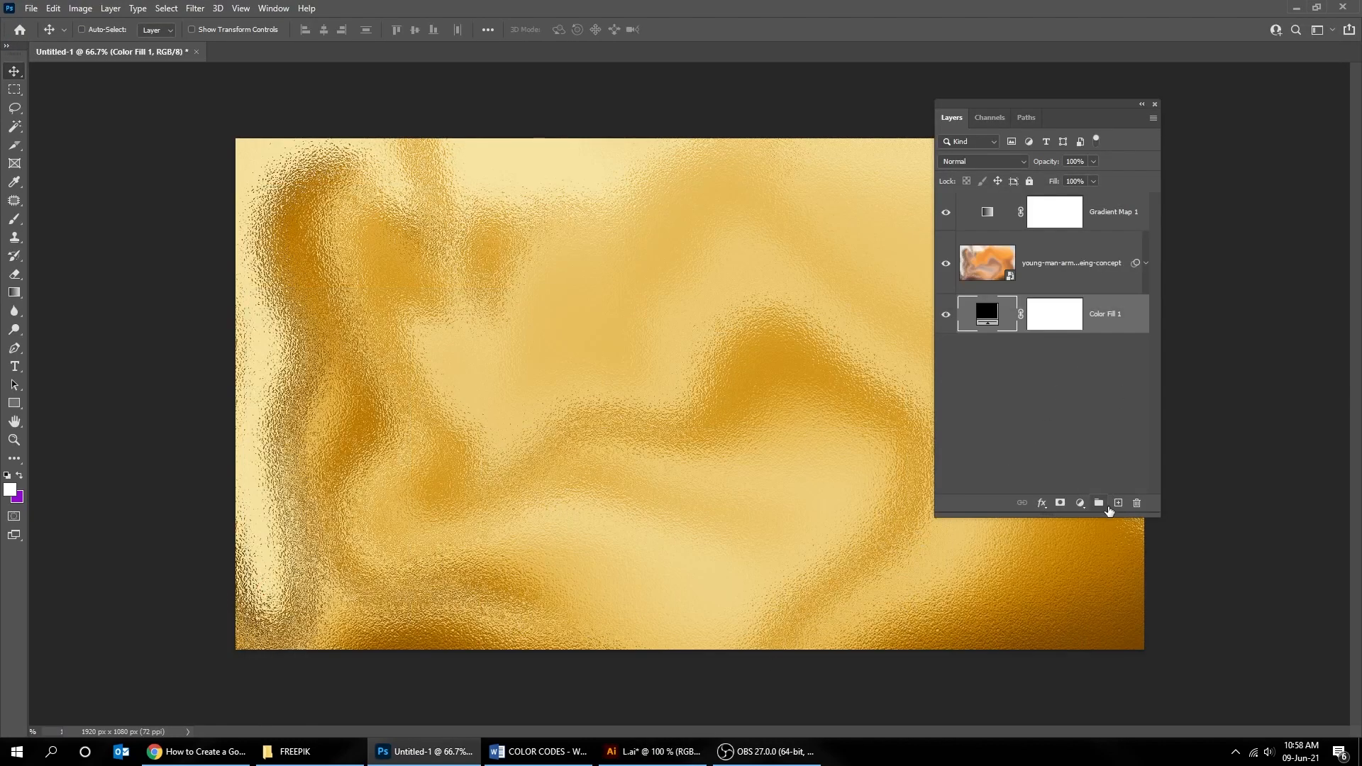
# Paste the copied logo as a Smart Object and commit its placement.
pyautogui.press('ctrl+v')
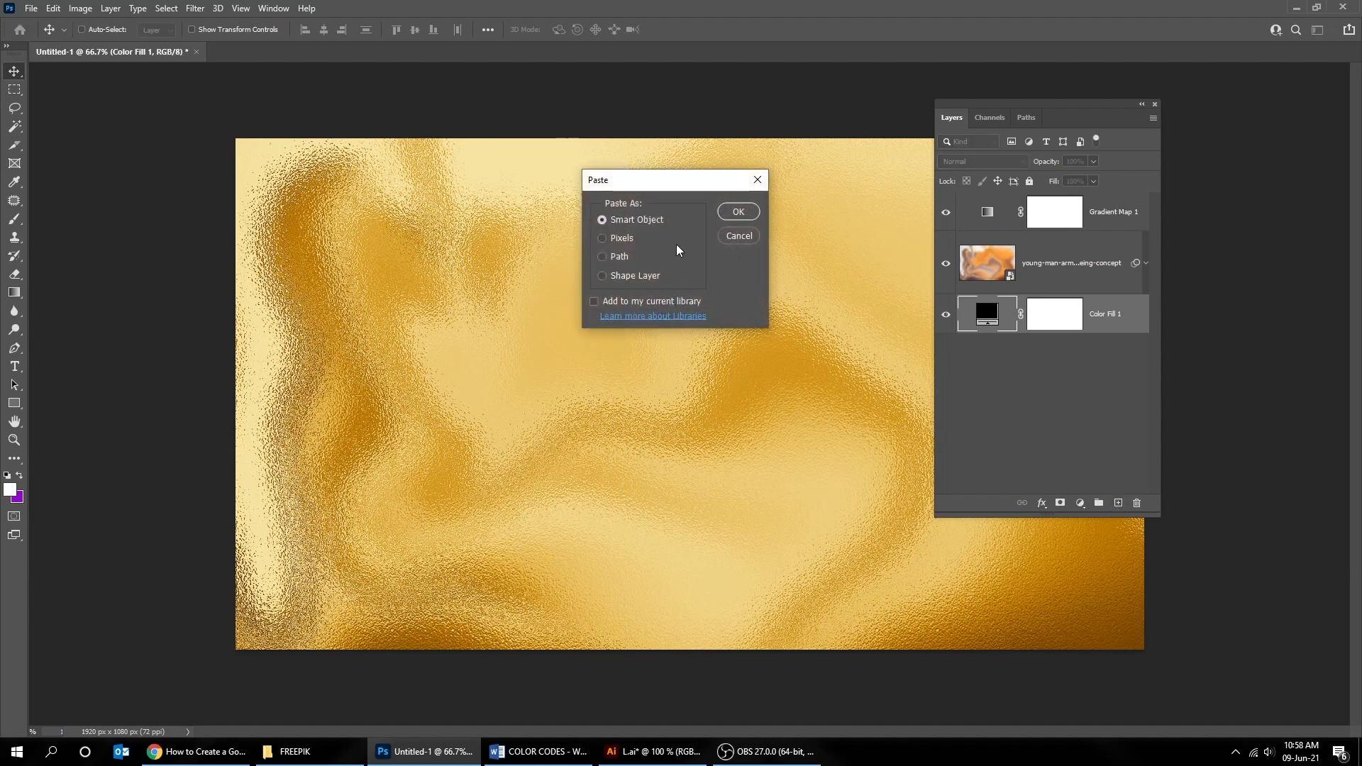
pyautogui.click(738, 211)
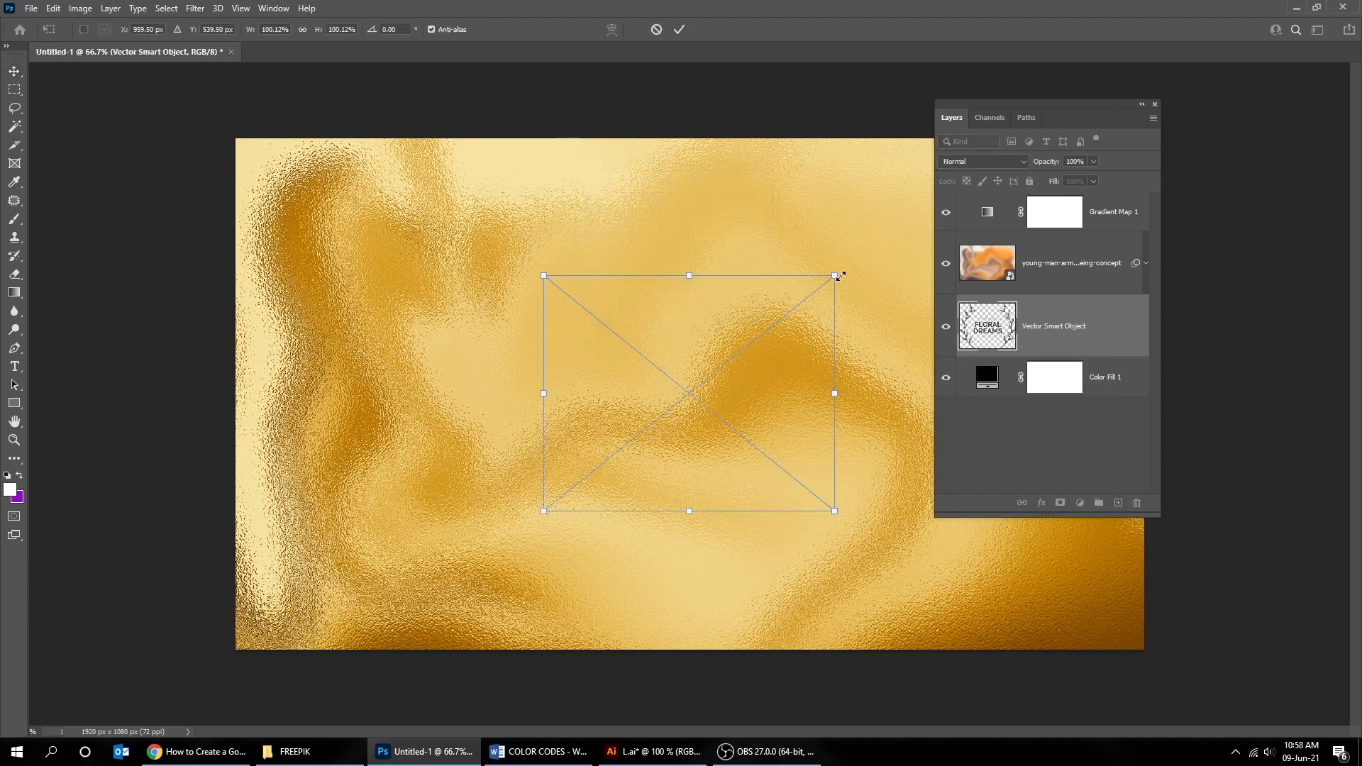
pyautogui.click(680, 28)
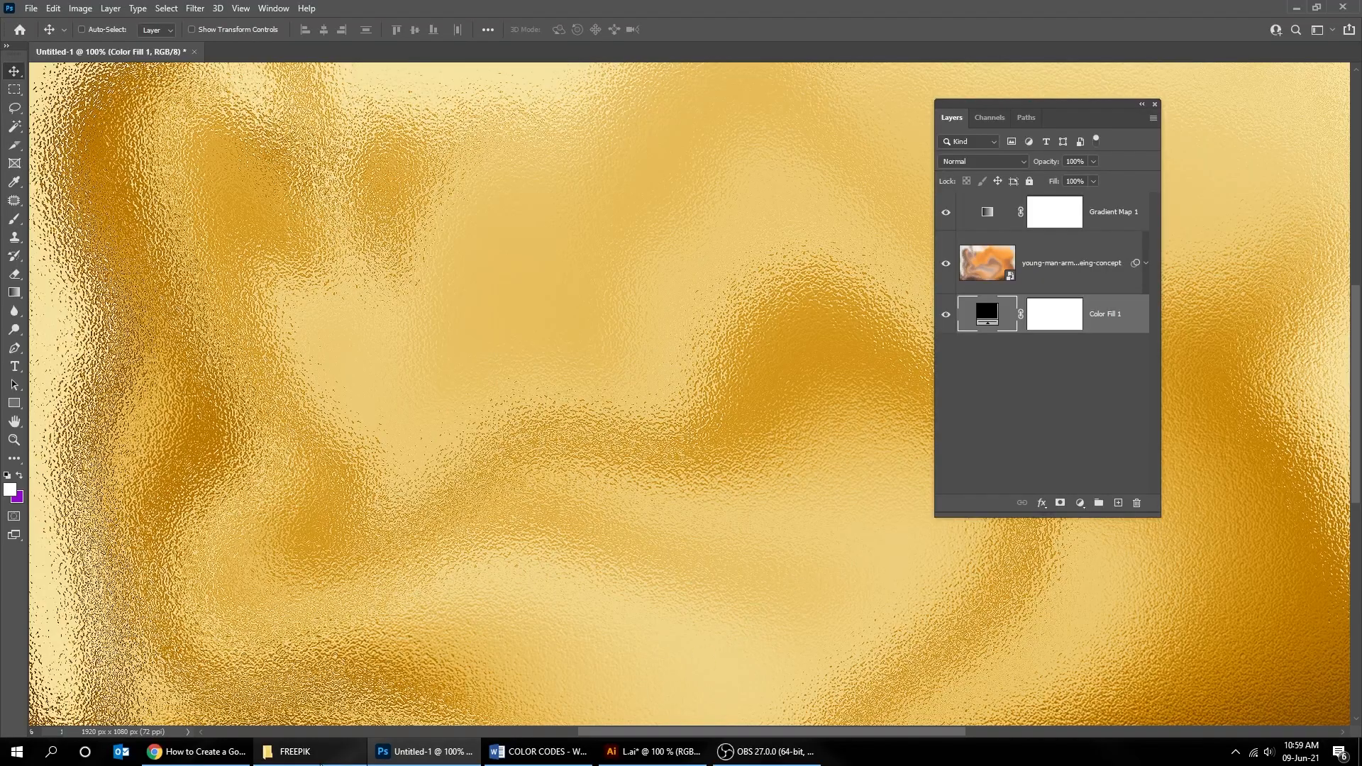
# Open LOGO WEJUSTCLICK.psd from the project folder in File Explorer.
pyautogui.click(311, 753)
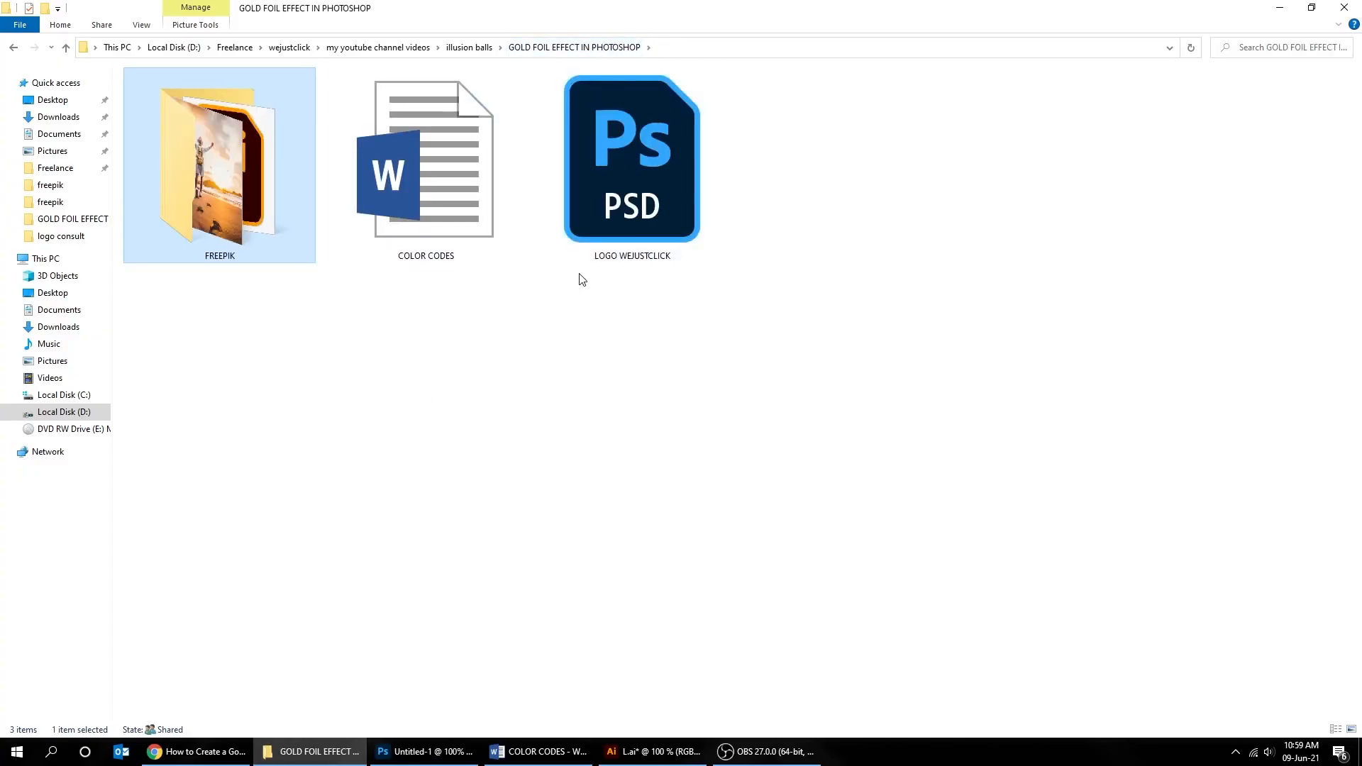
pyautogui.doubleClick(632, 161)
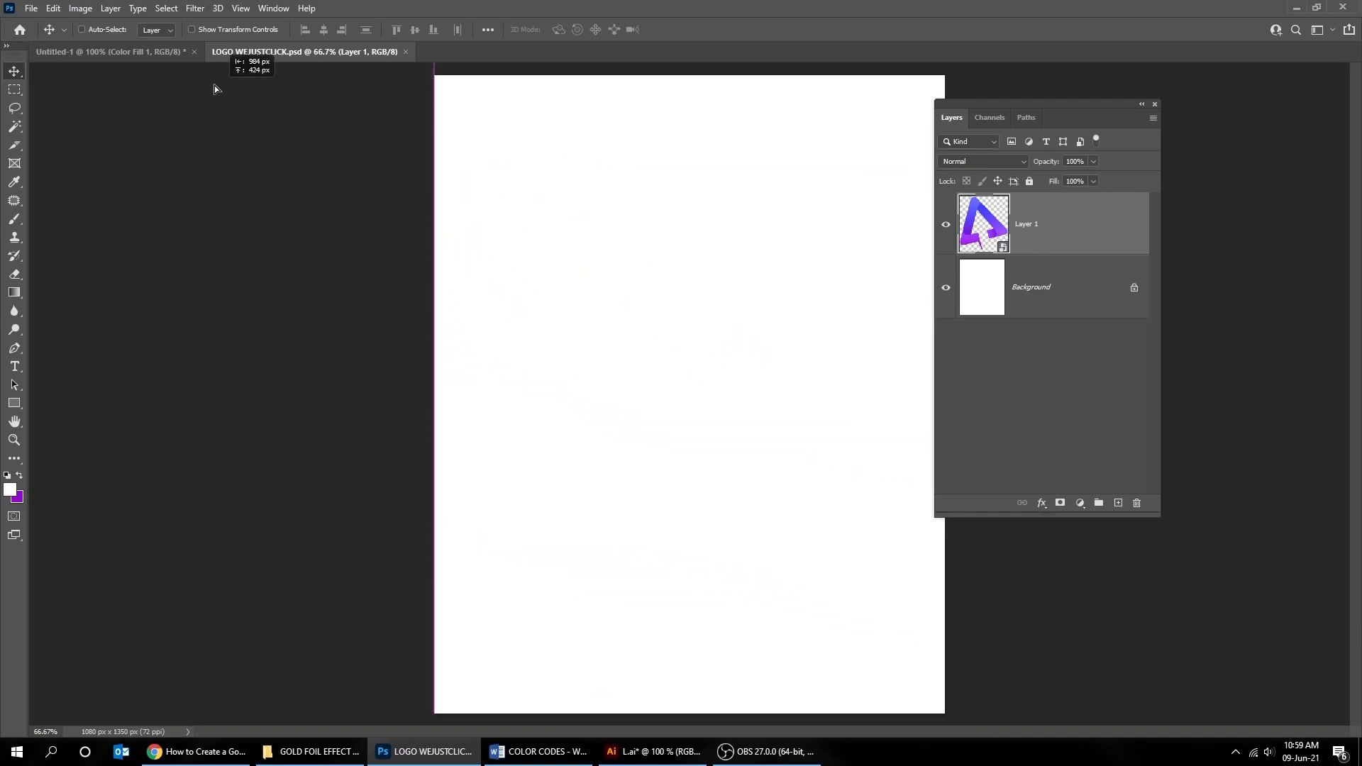
# Bring the logo layer into the foil document as Layer 1 and commit its scaled-down size.
pyautogui.click(78, 51)
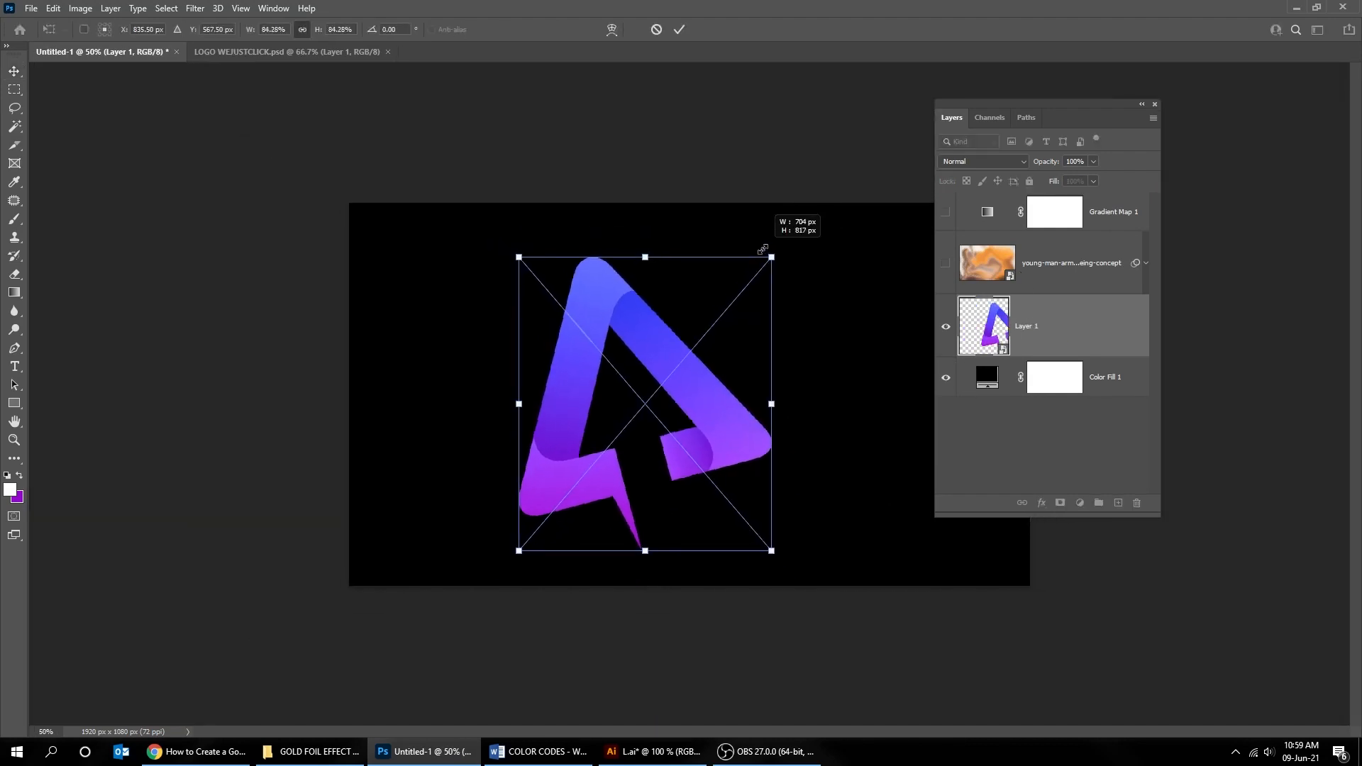
pyautogui.click(680, 28)
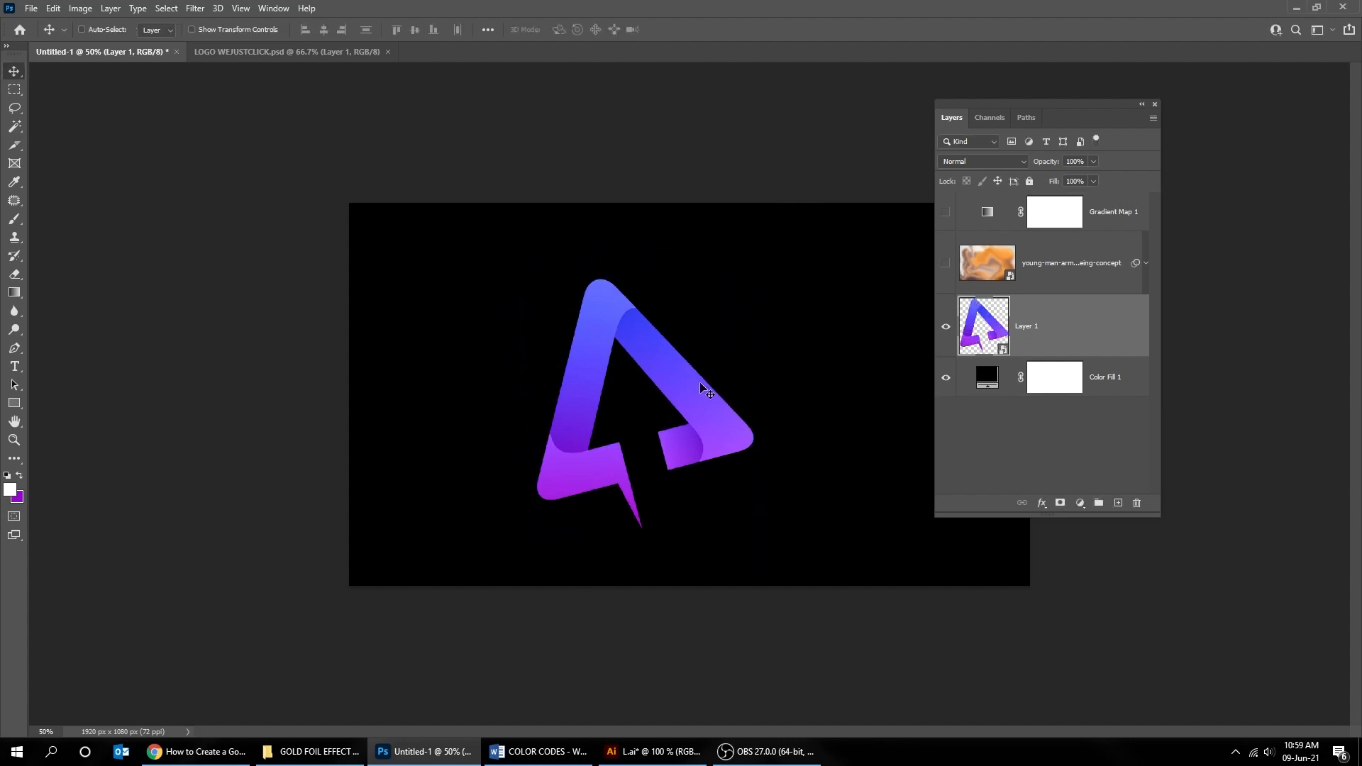